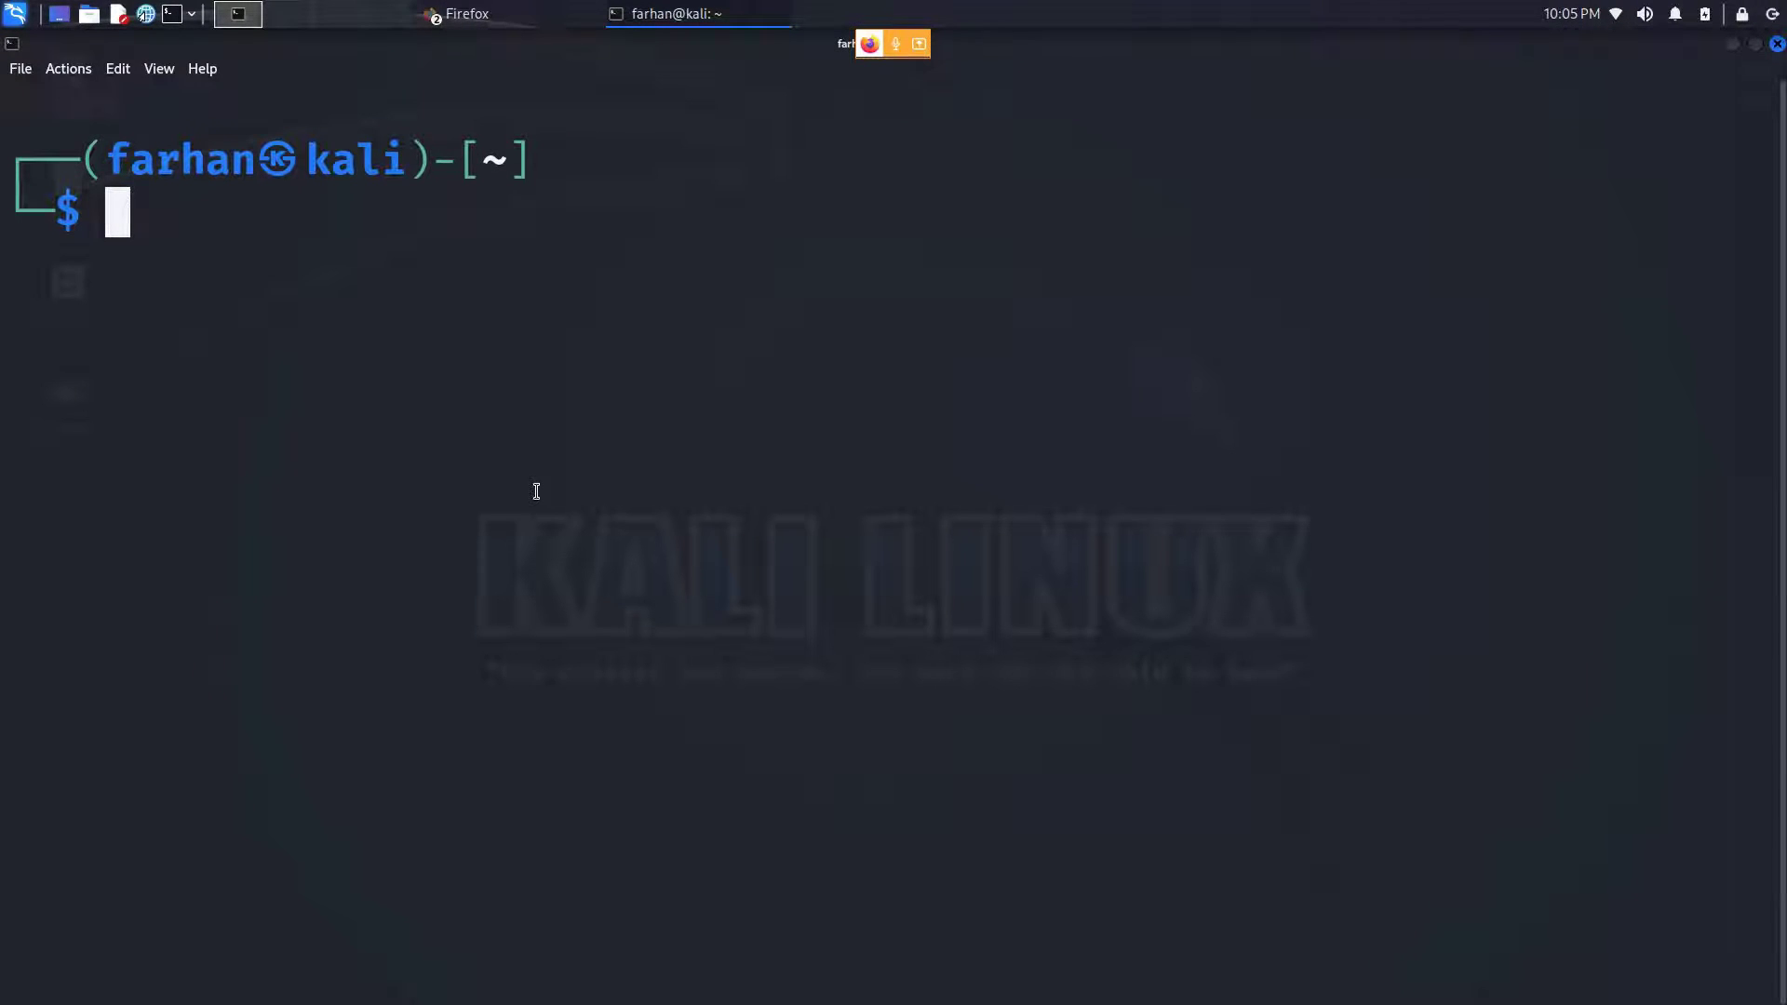
# Check for an existing Node.js install by running node -V in the terminal.
pyautogui.write('node -V')
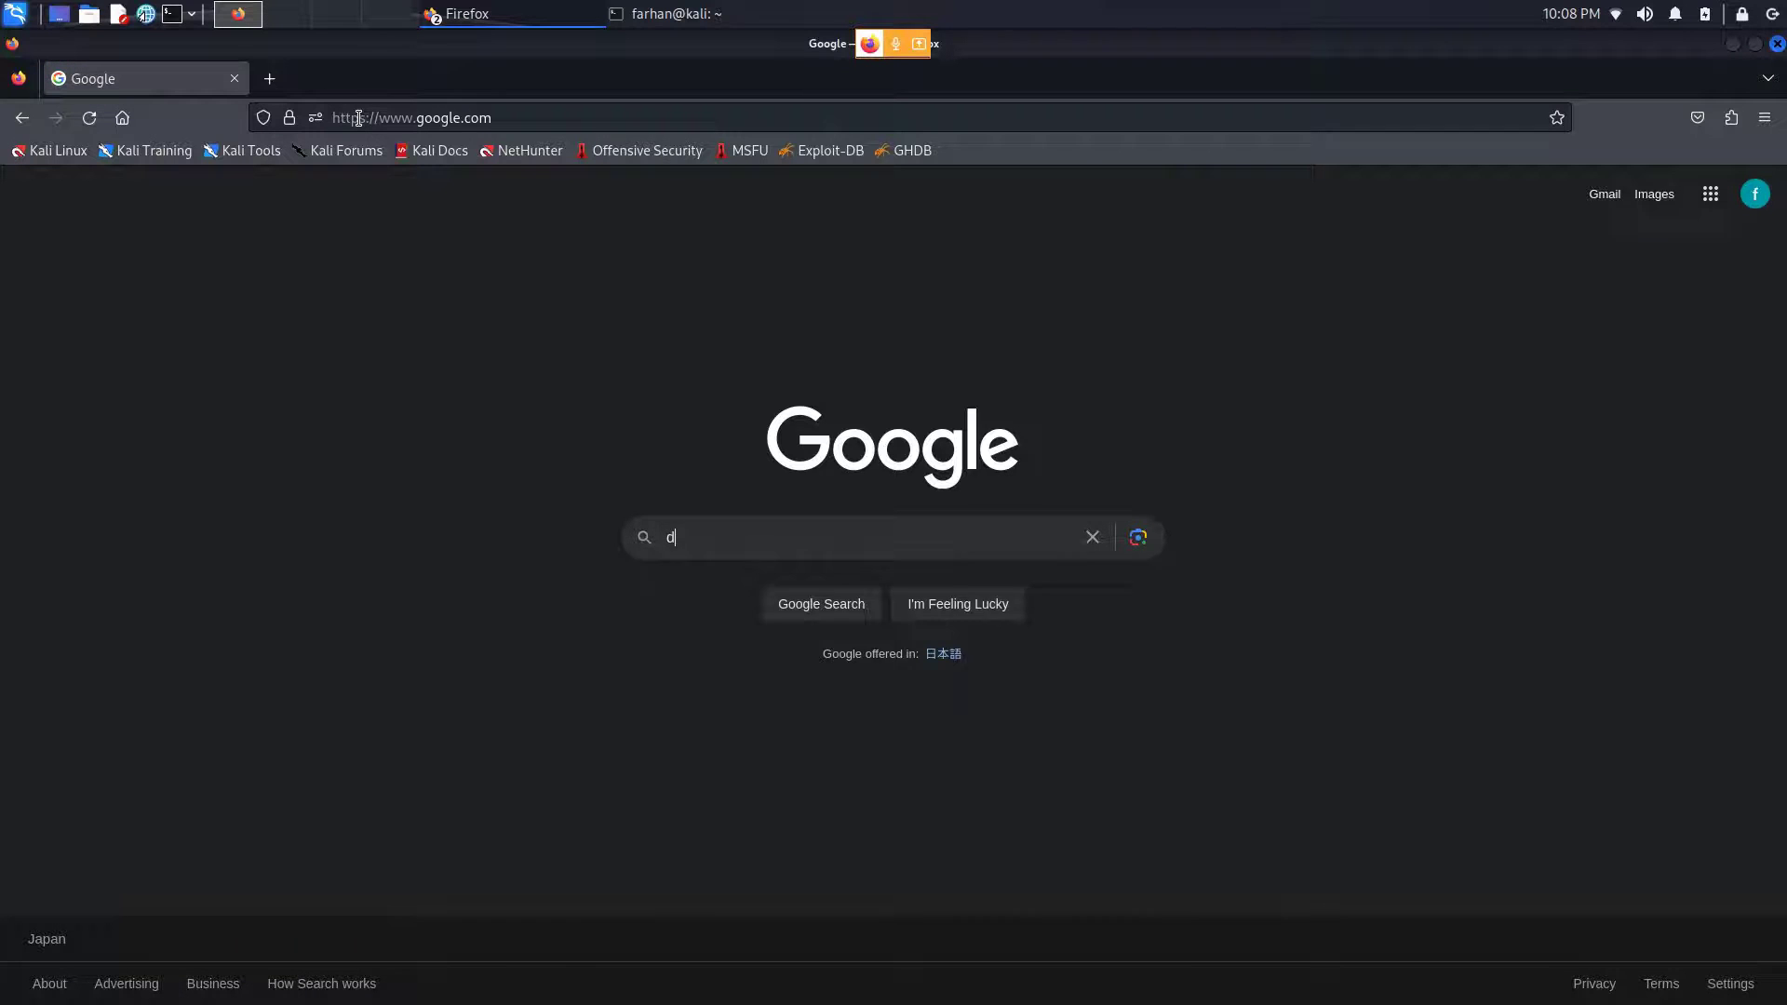
# Search Google for 'download nodejs' and go to the official Download | Node.js result.
pyautogui.write('ownload node')
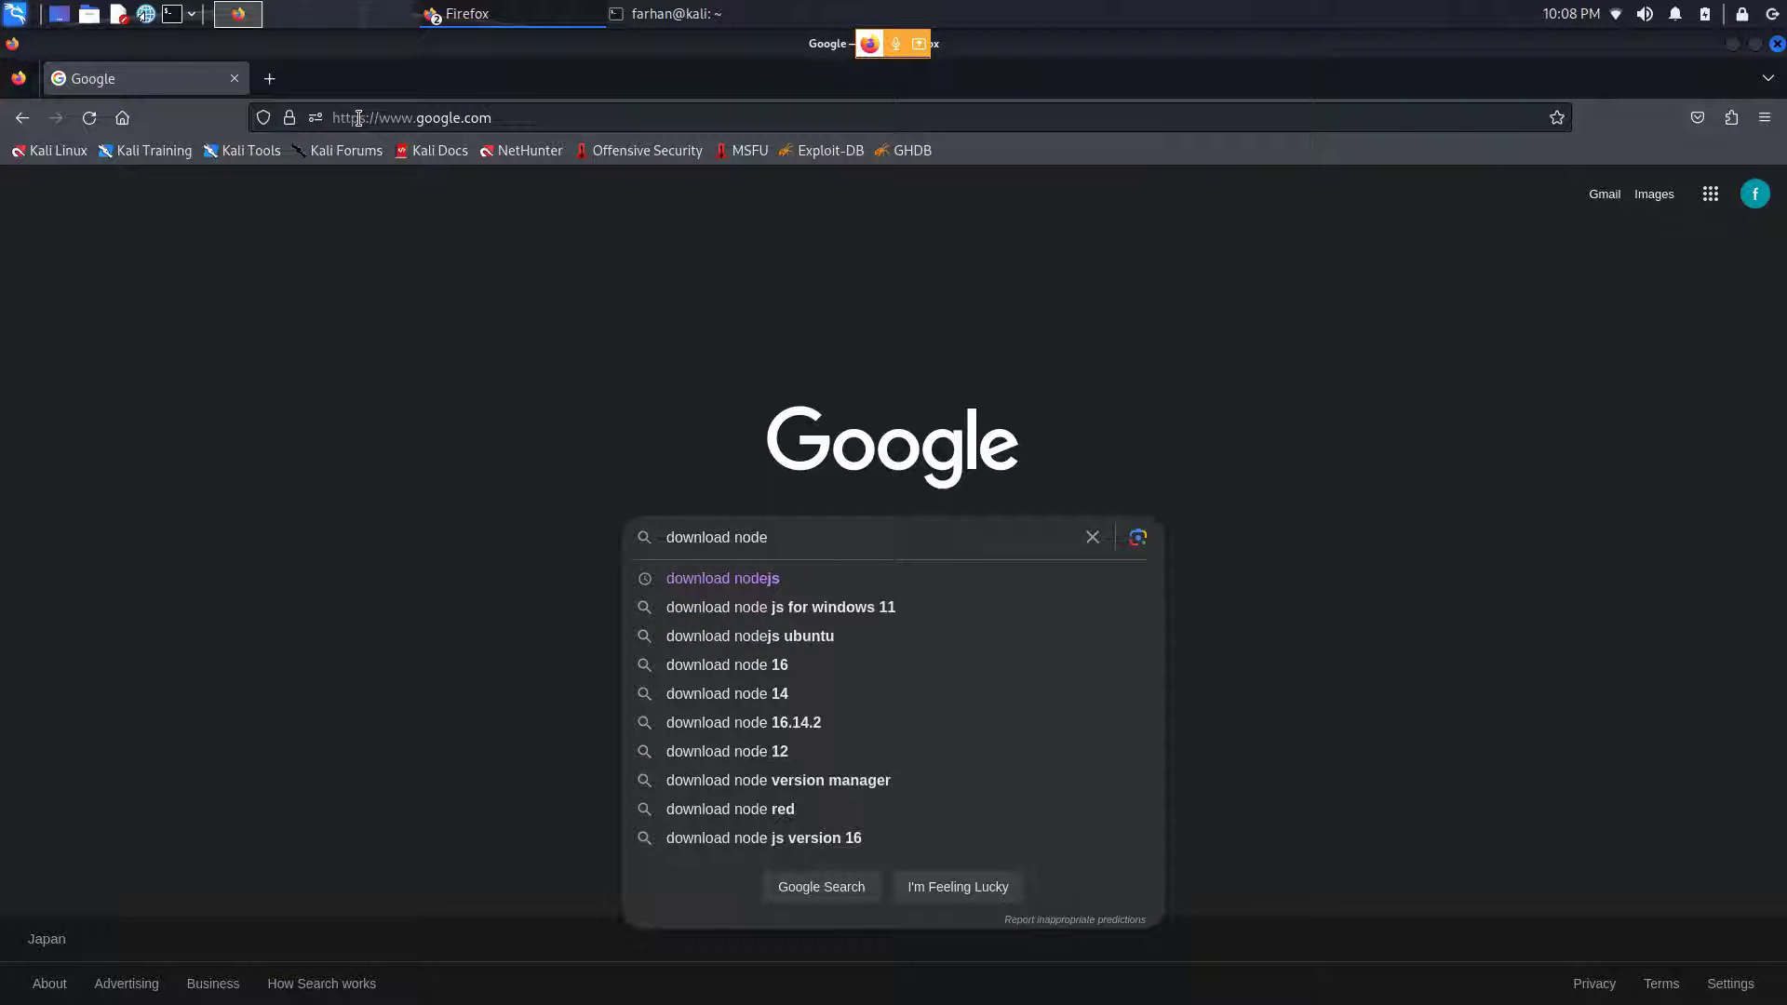
pyautogui.click(722, 578)
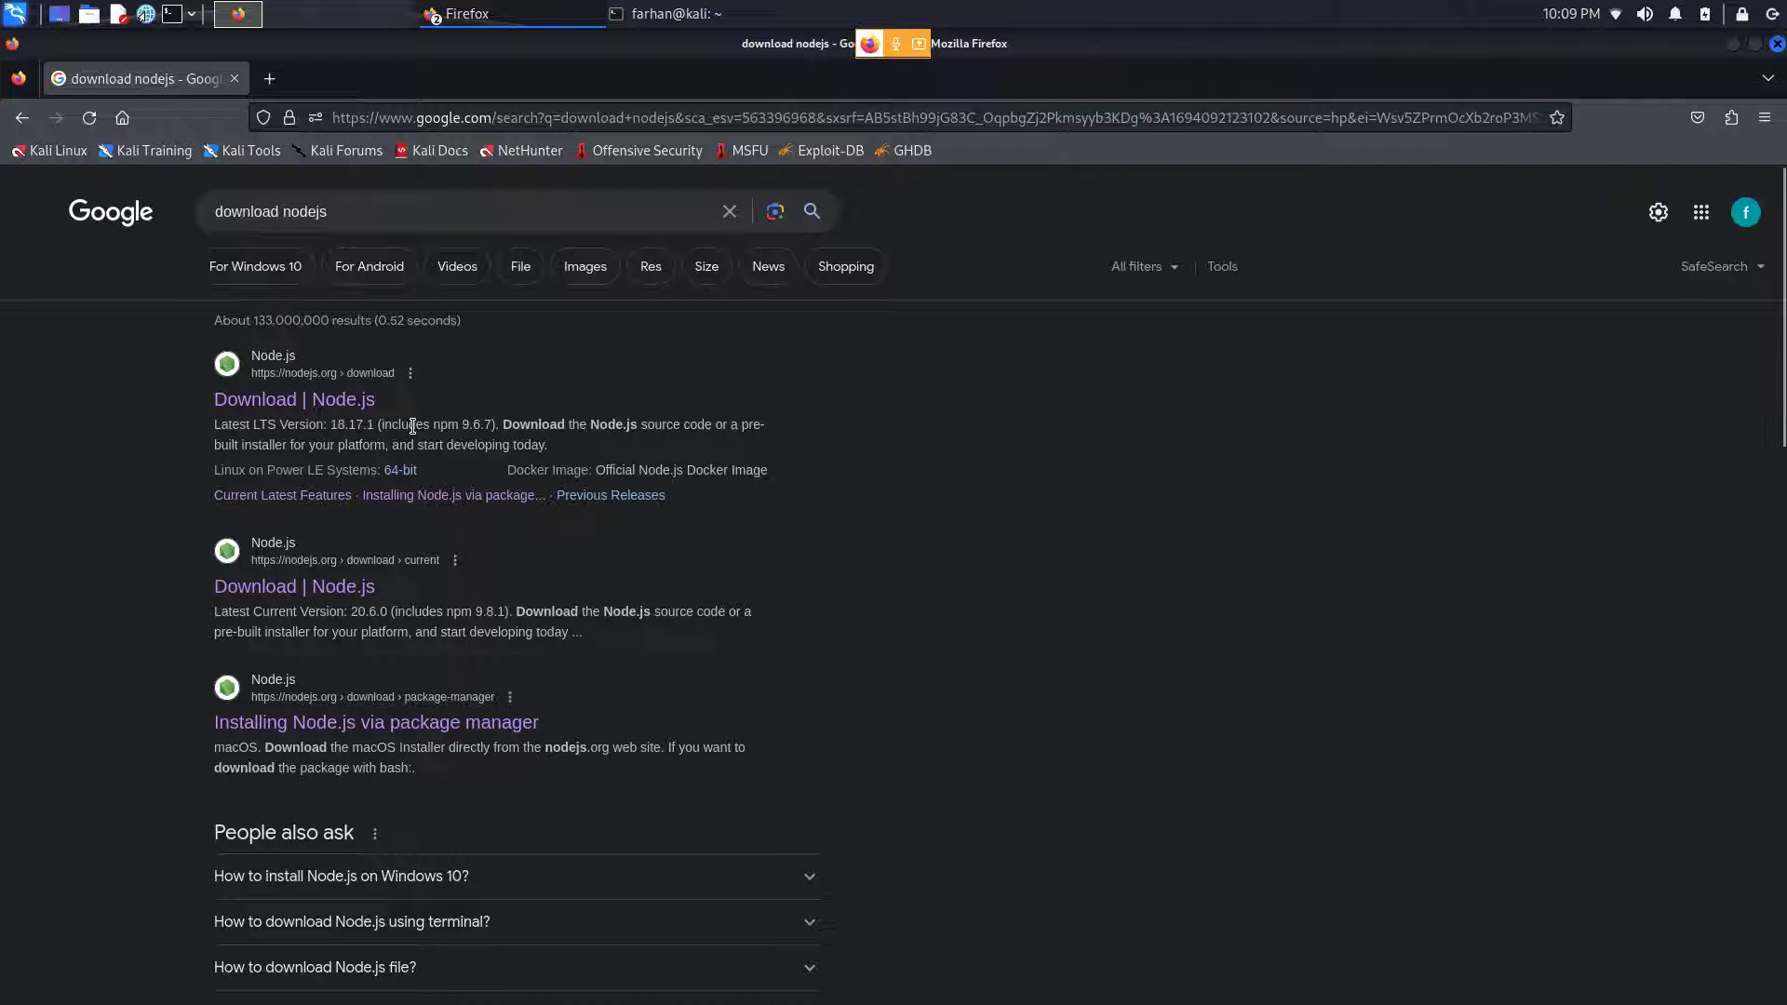
pyautogui.click(294, 398)
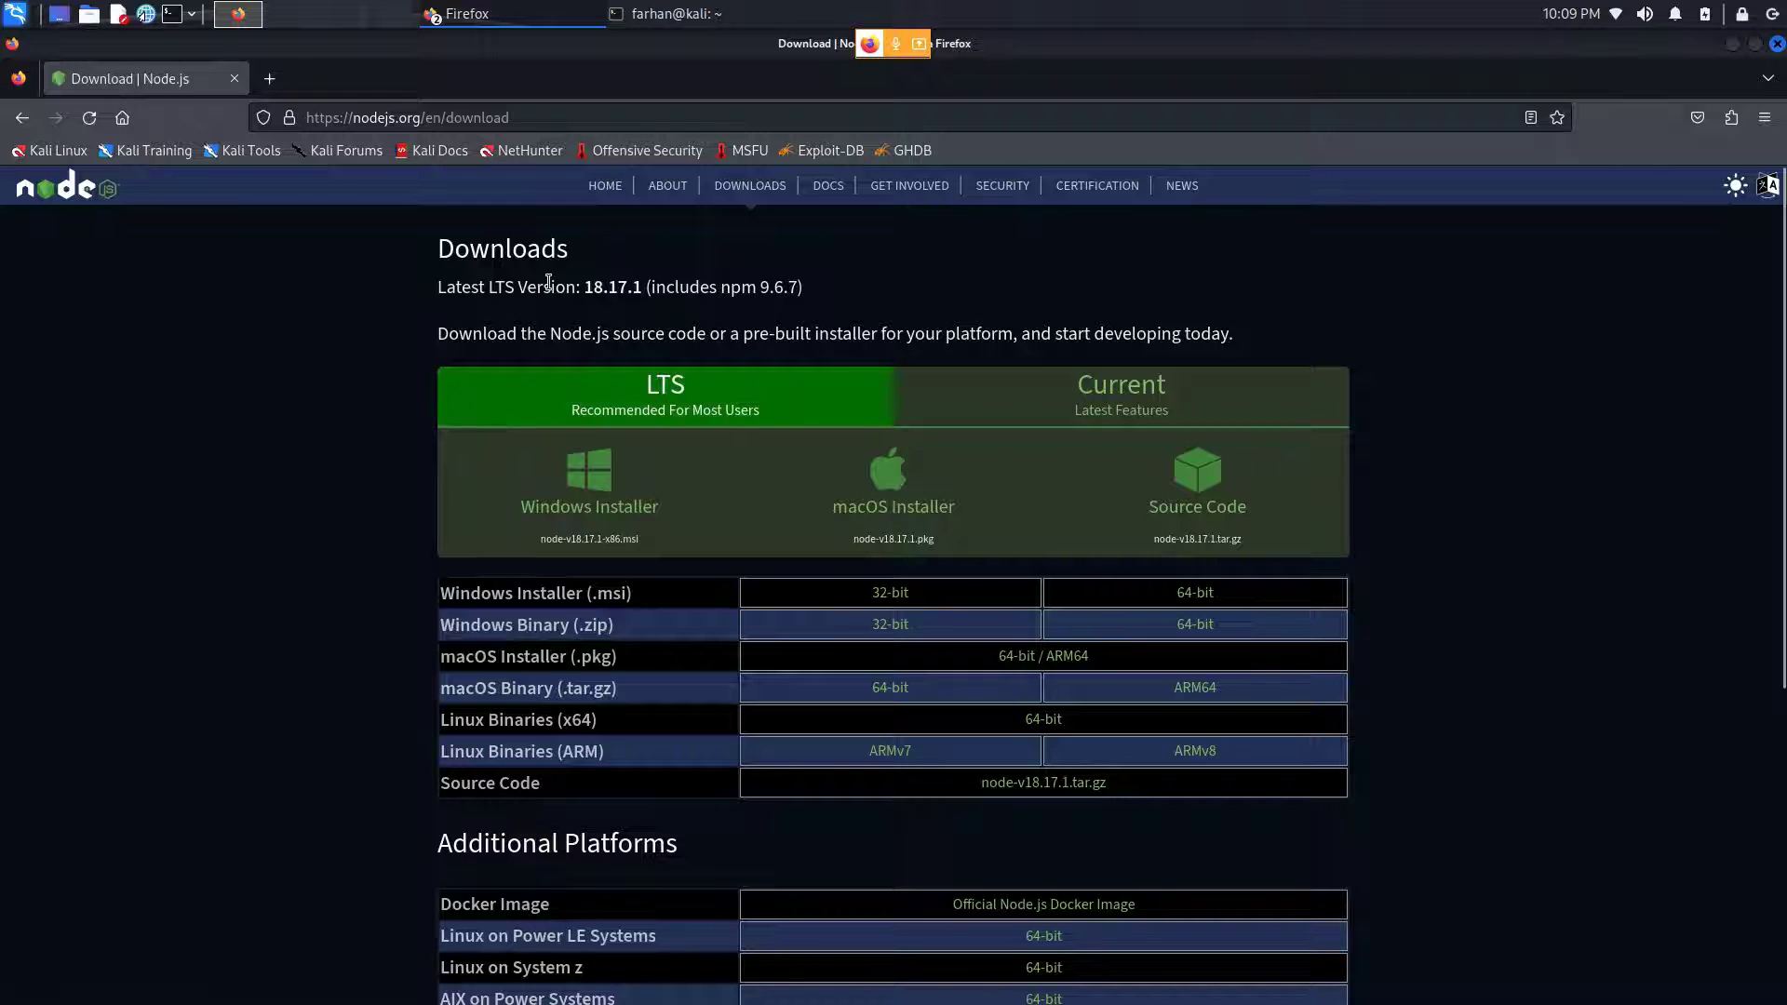
pyautogui.click(1119, 396)
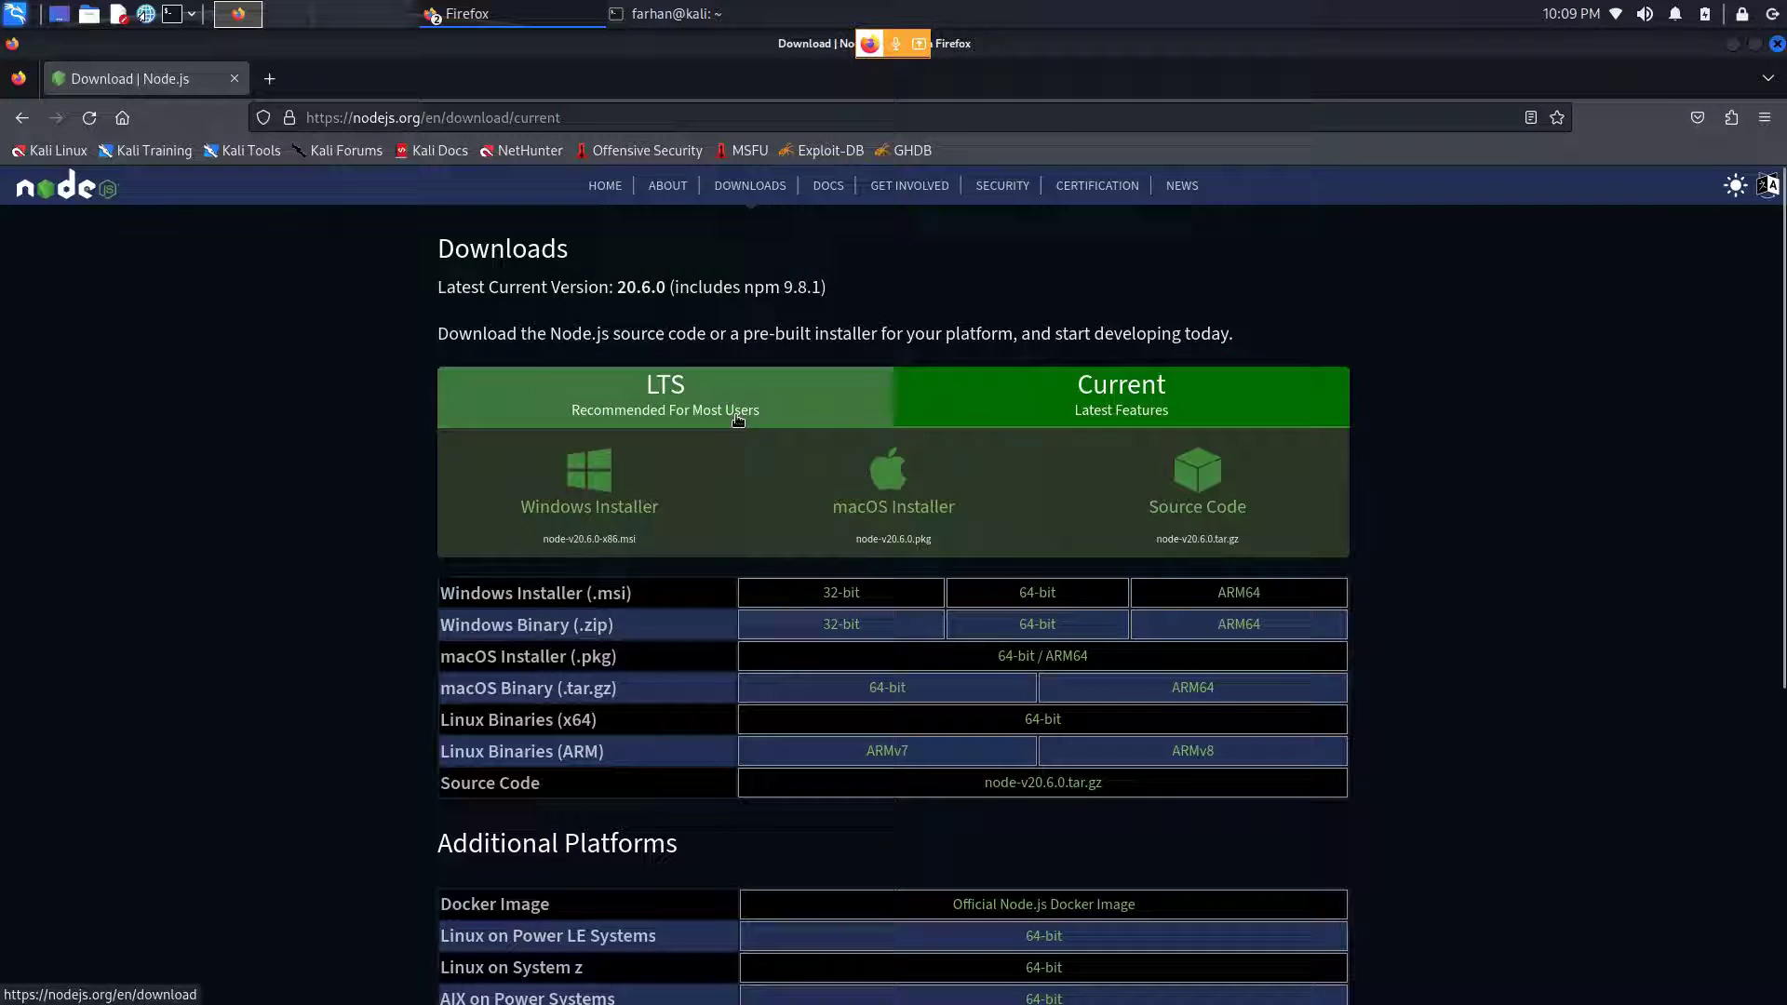
pyautogui.click(664, 396)
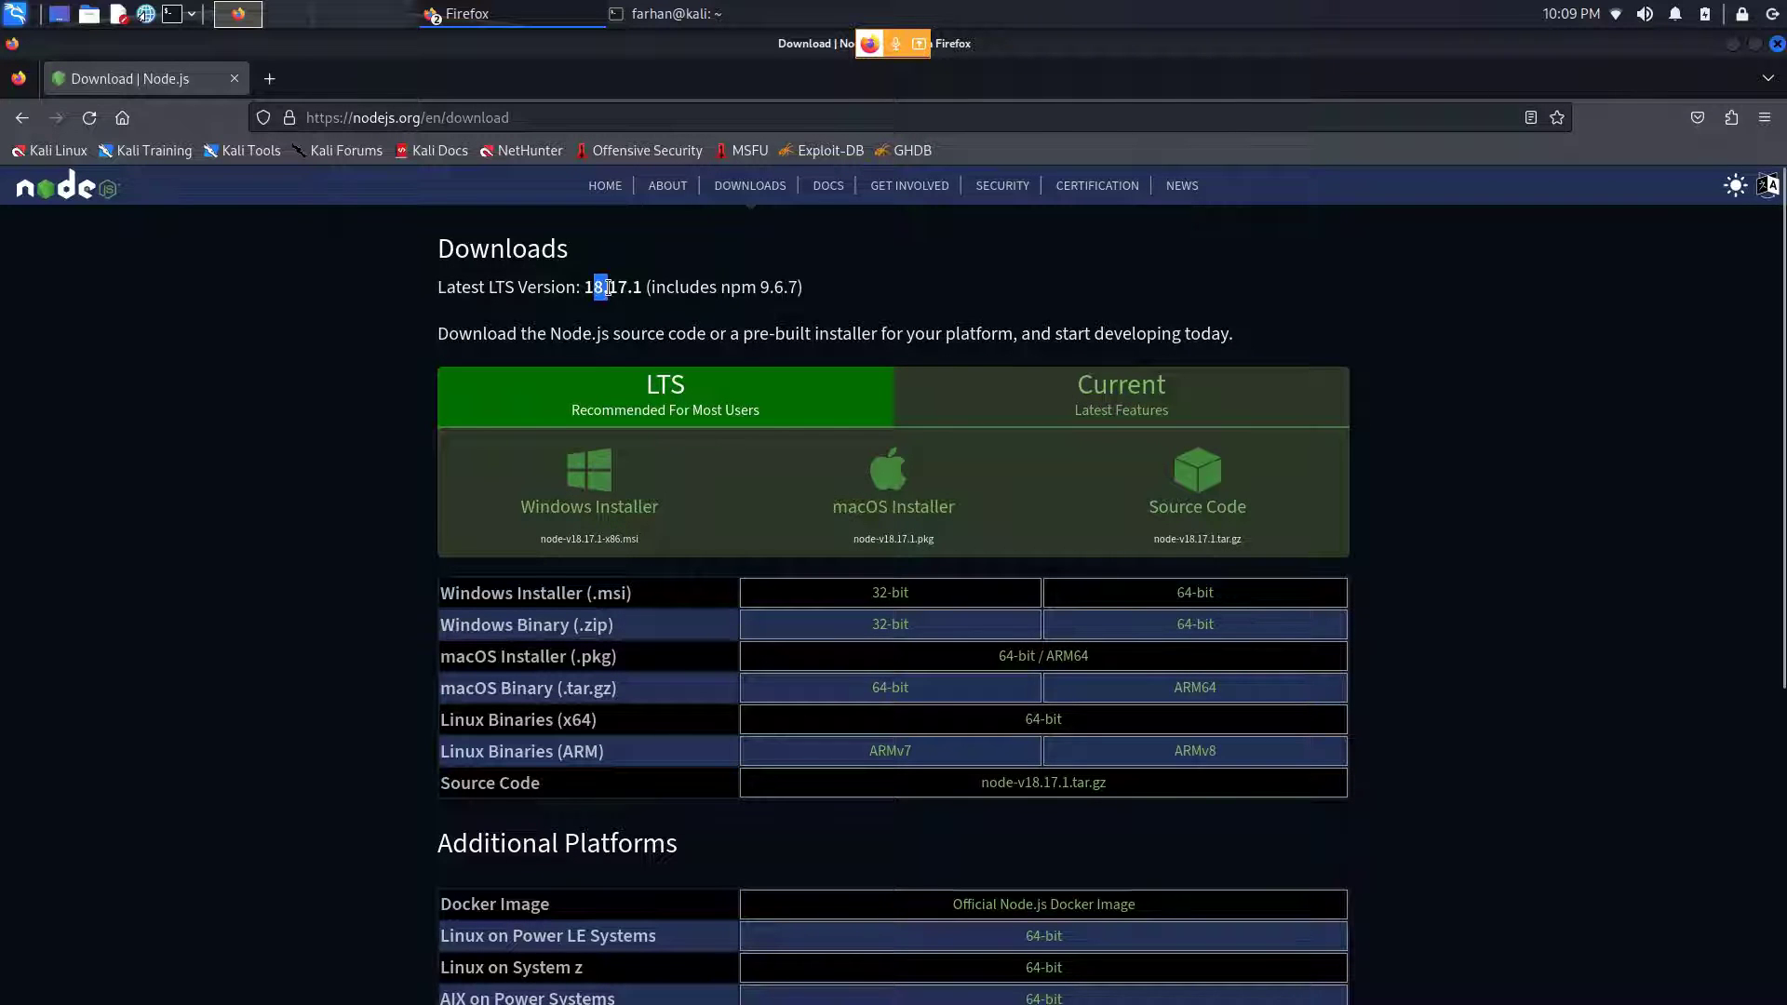
pyautogui.click(1118, 384)
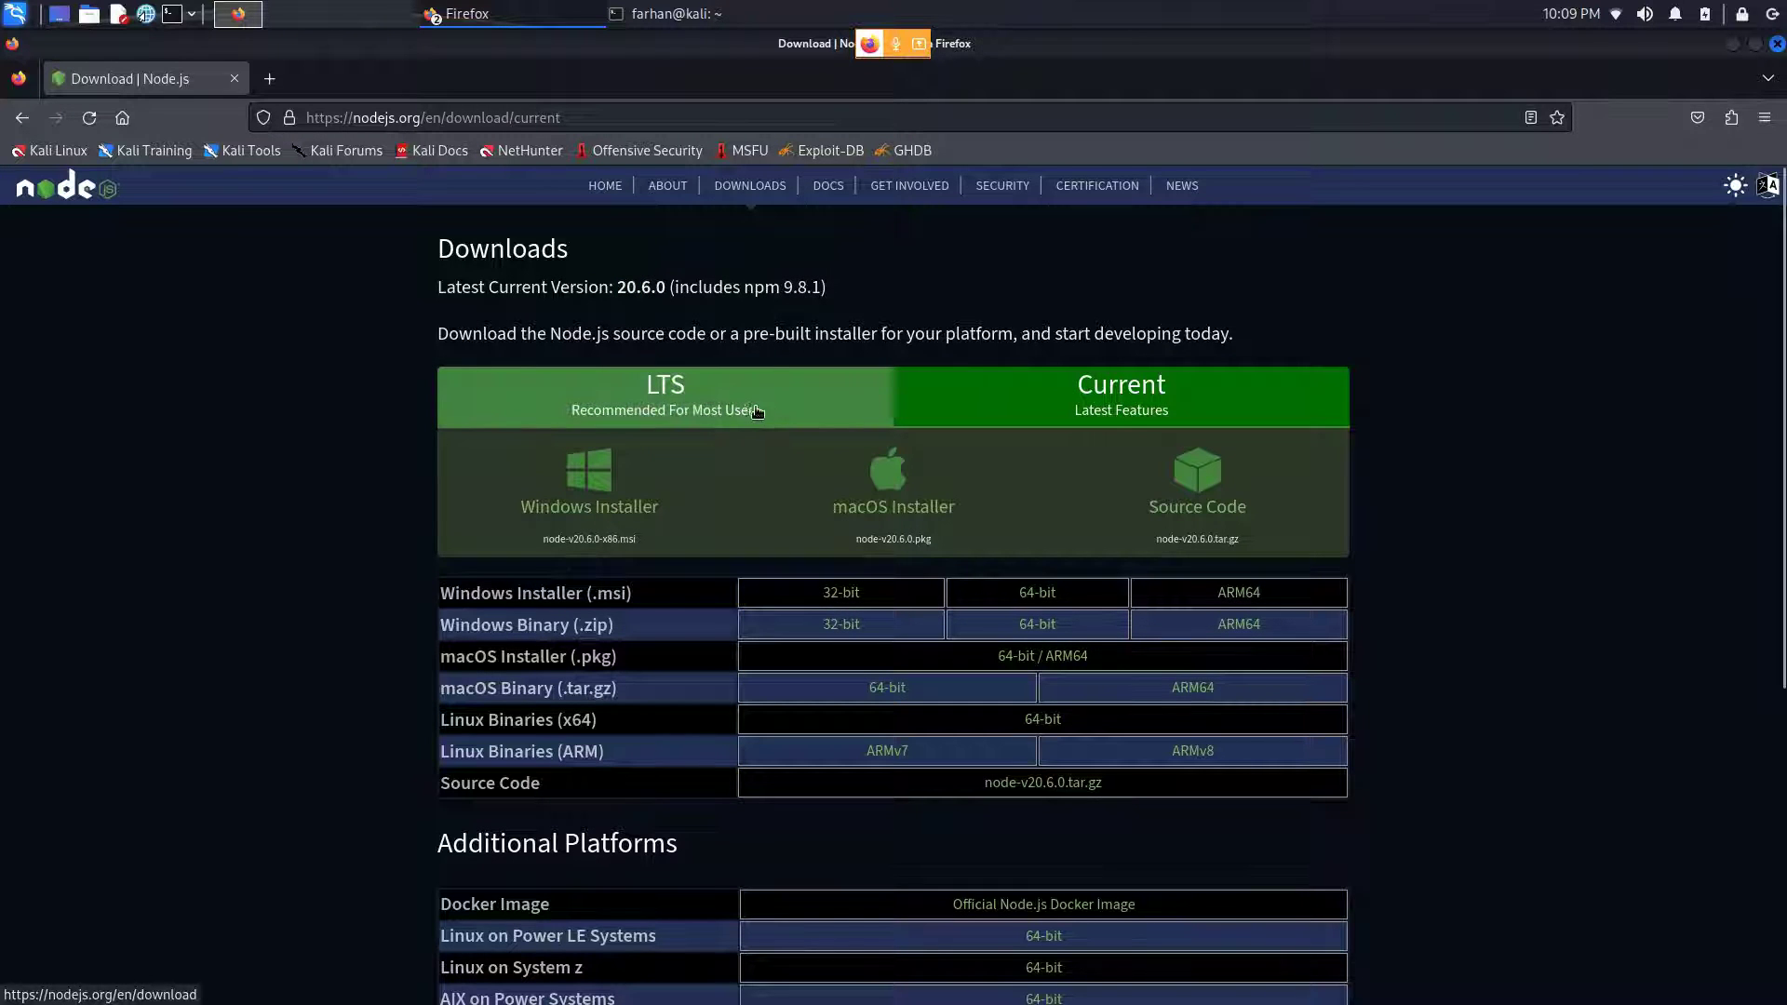
pyautogui.click(1119, 394)
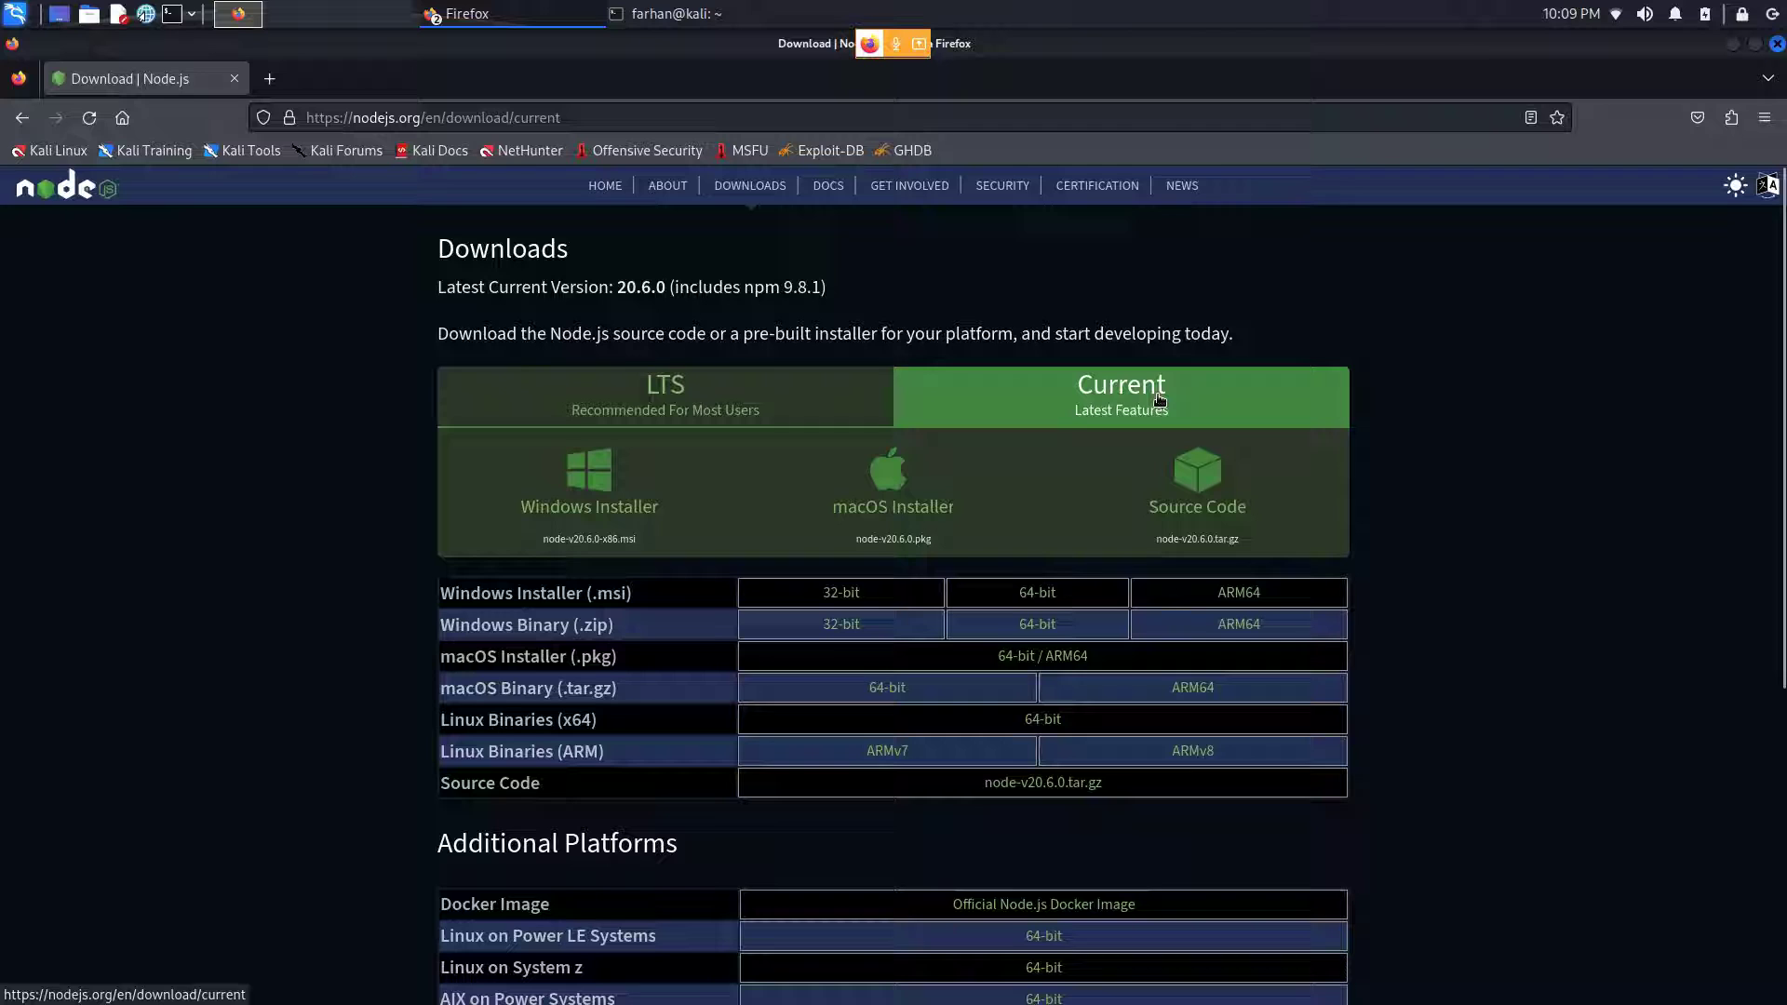
pyautogui.click(665, 397)
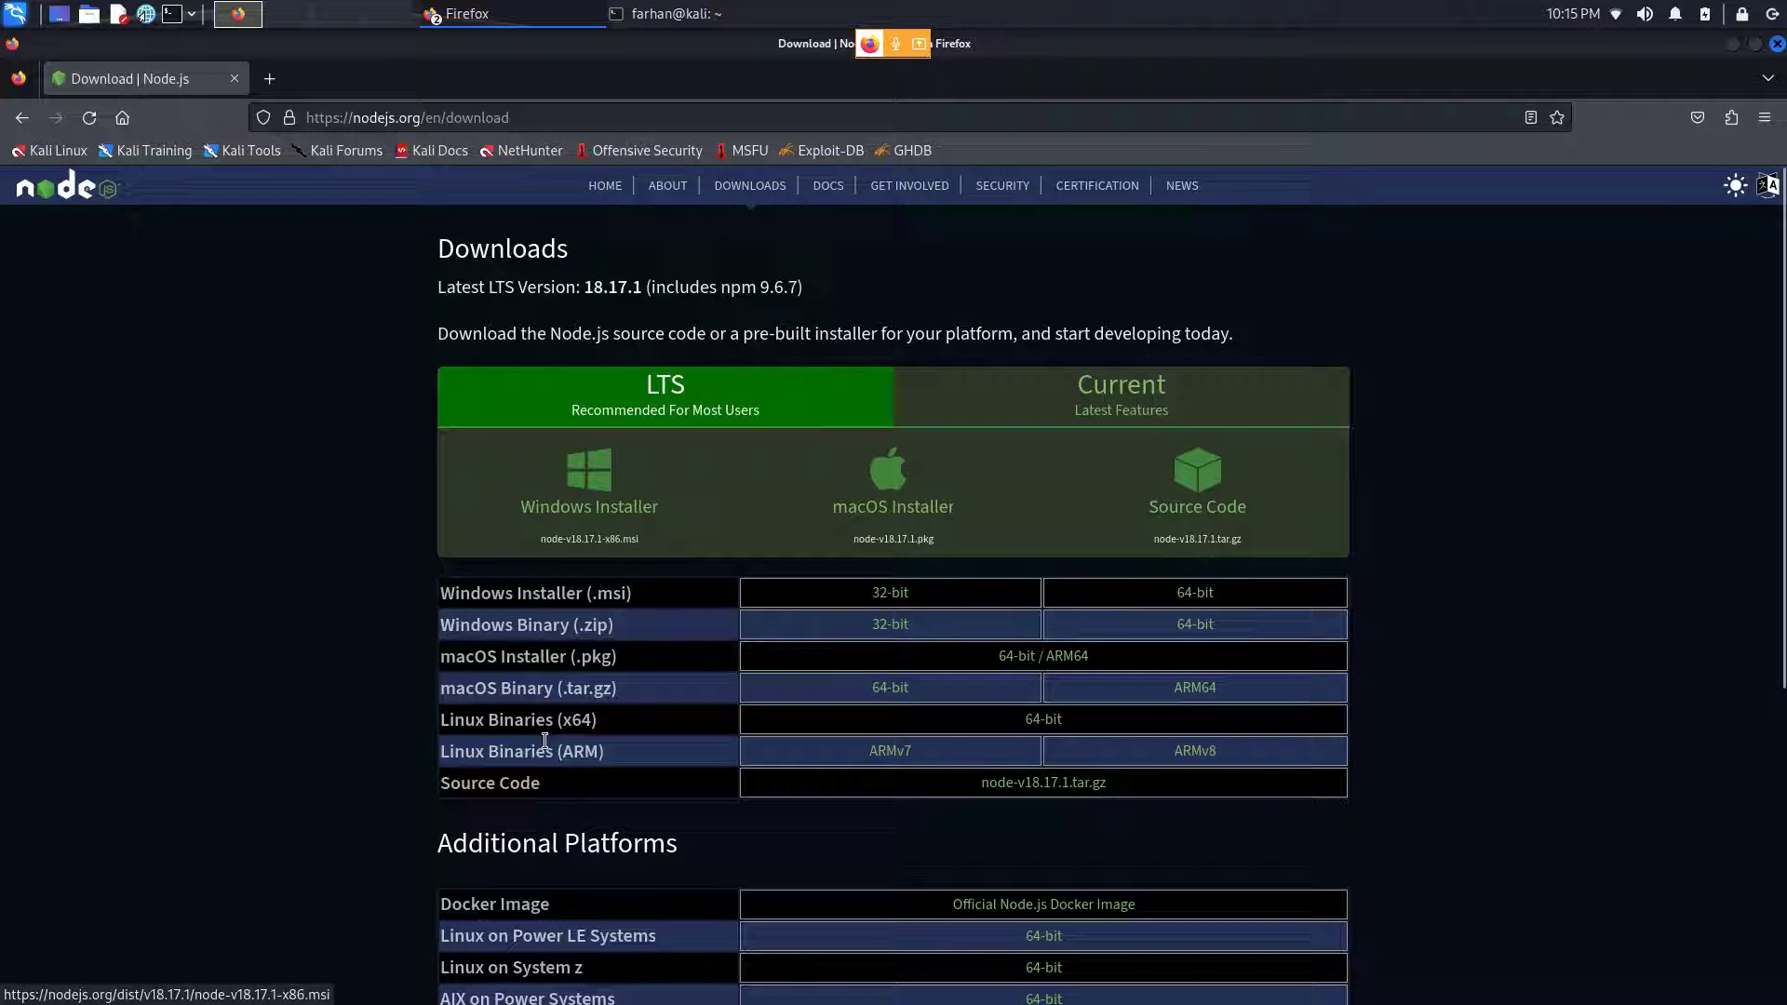
pyautogui.doubleClick(516, 718)
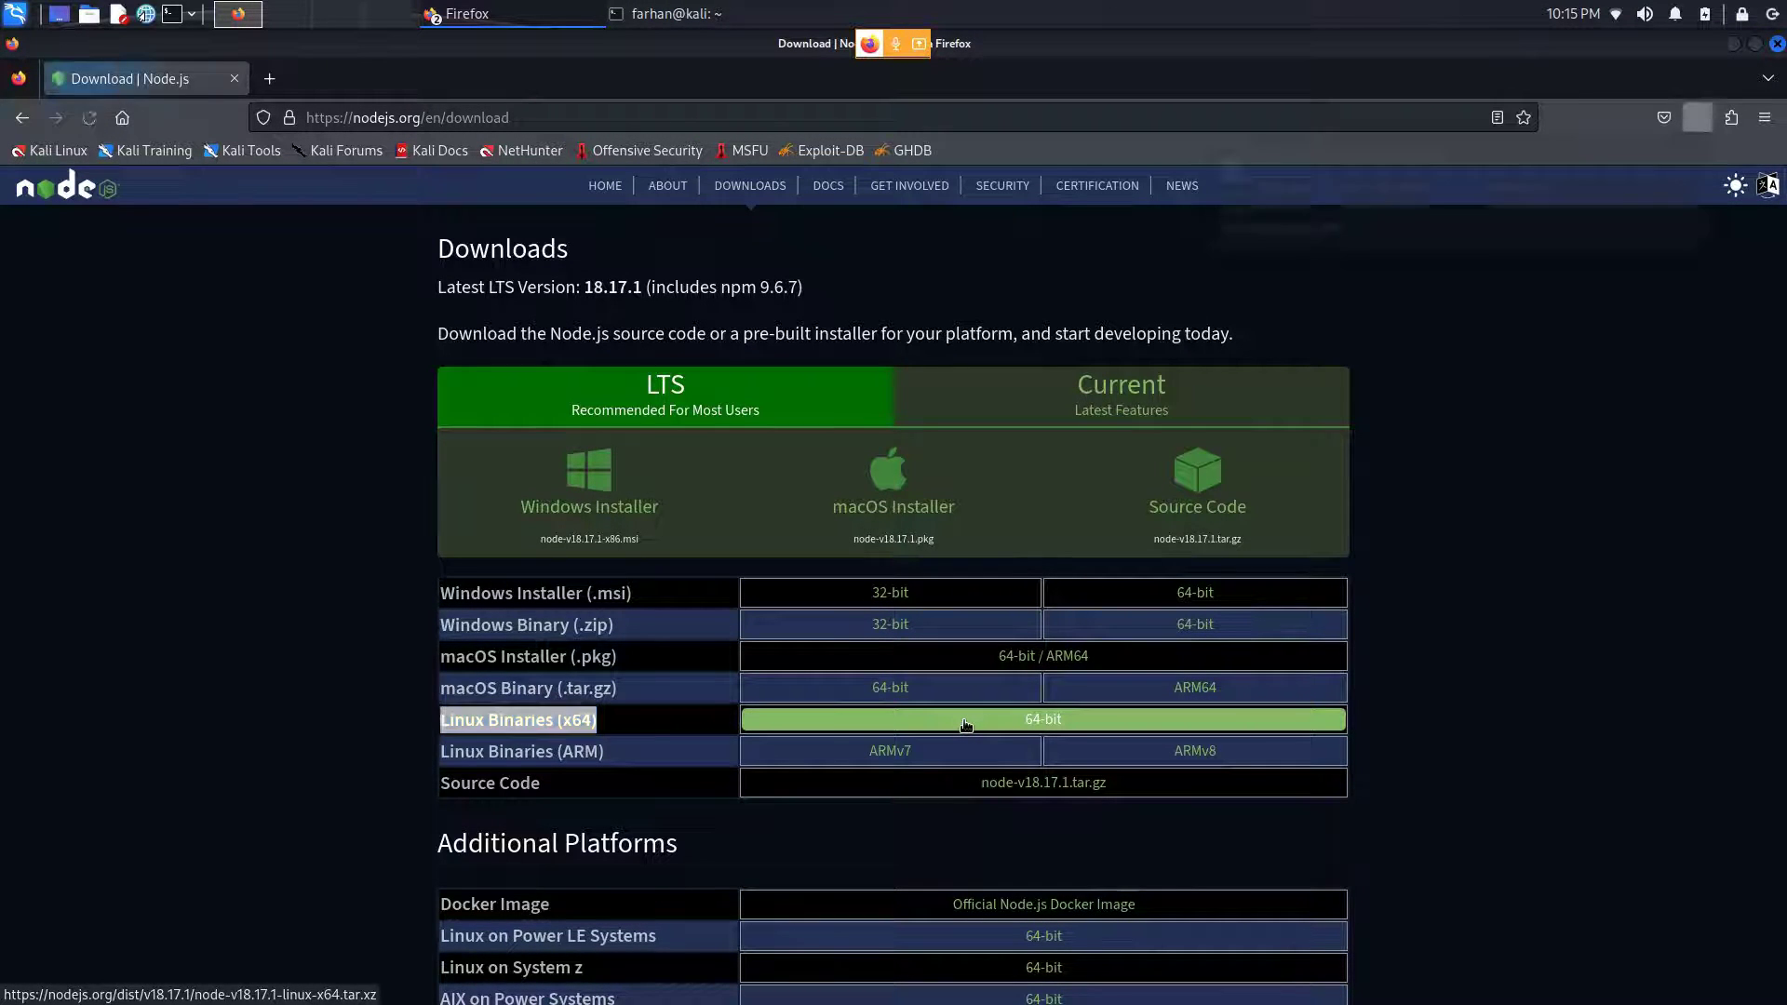
# Start downloading node-v18.17.1-linux-x64.tar.xz from the Linux Binaries (x64) row.
pyautogui.click(1040, 719)
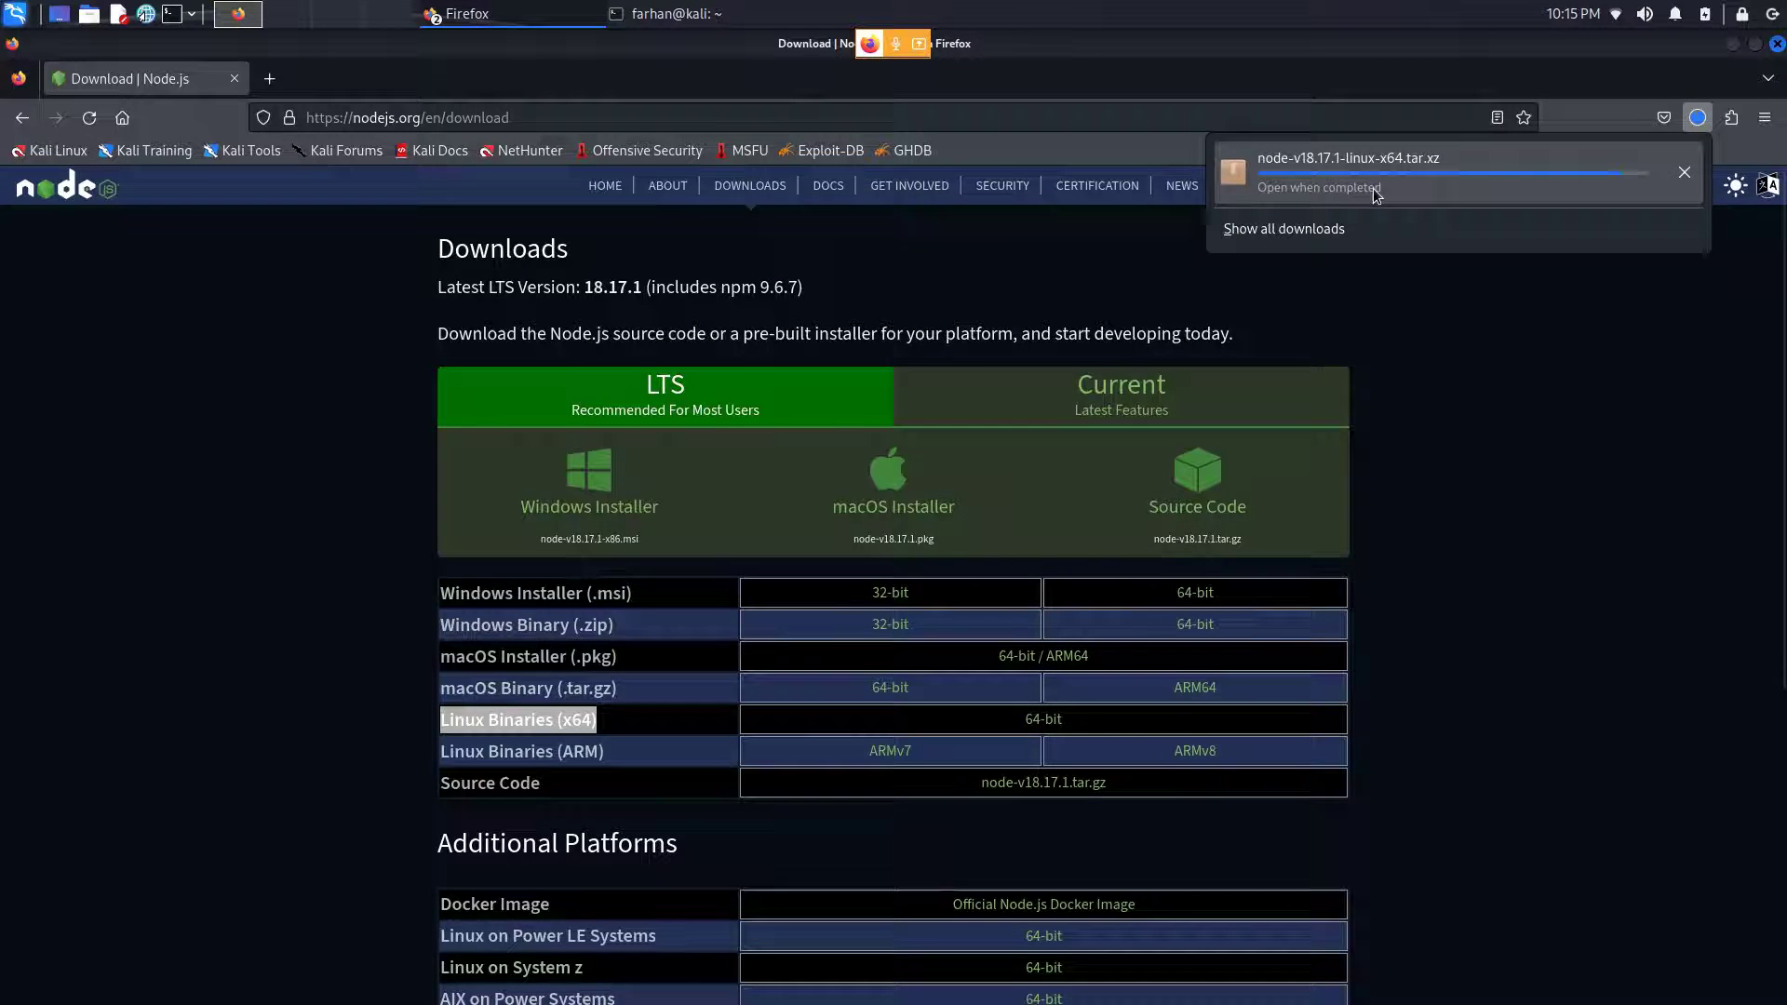
pyautogui.click(670, 13)
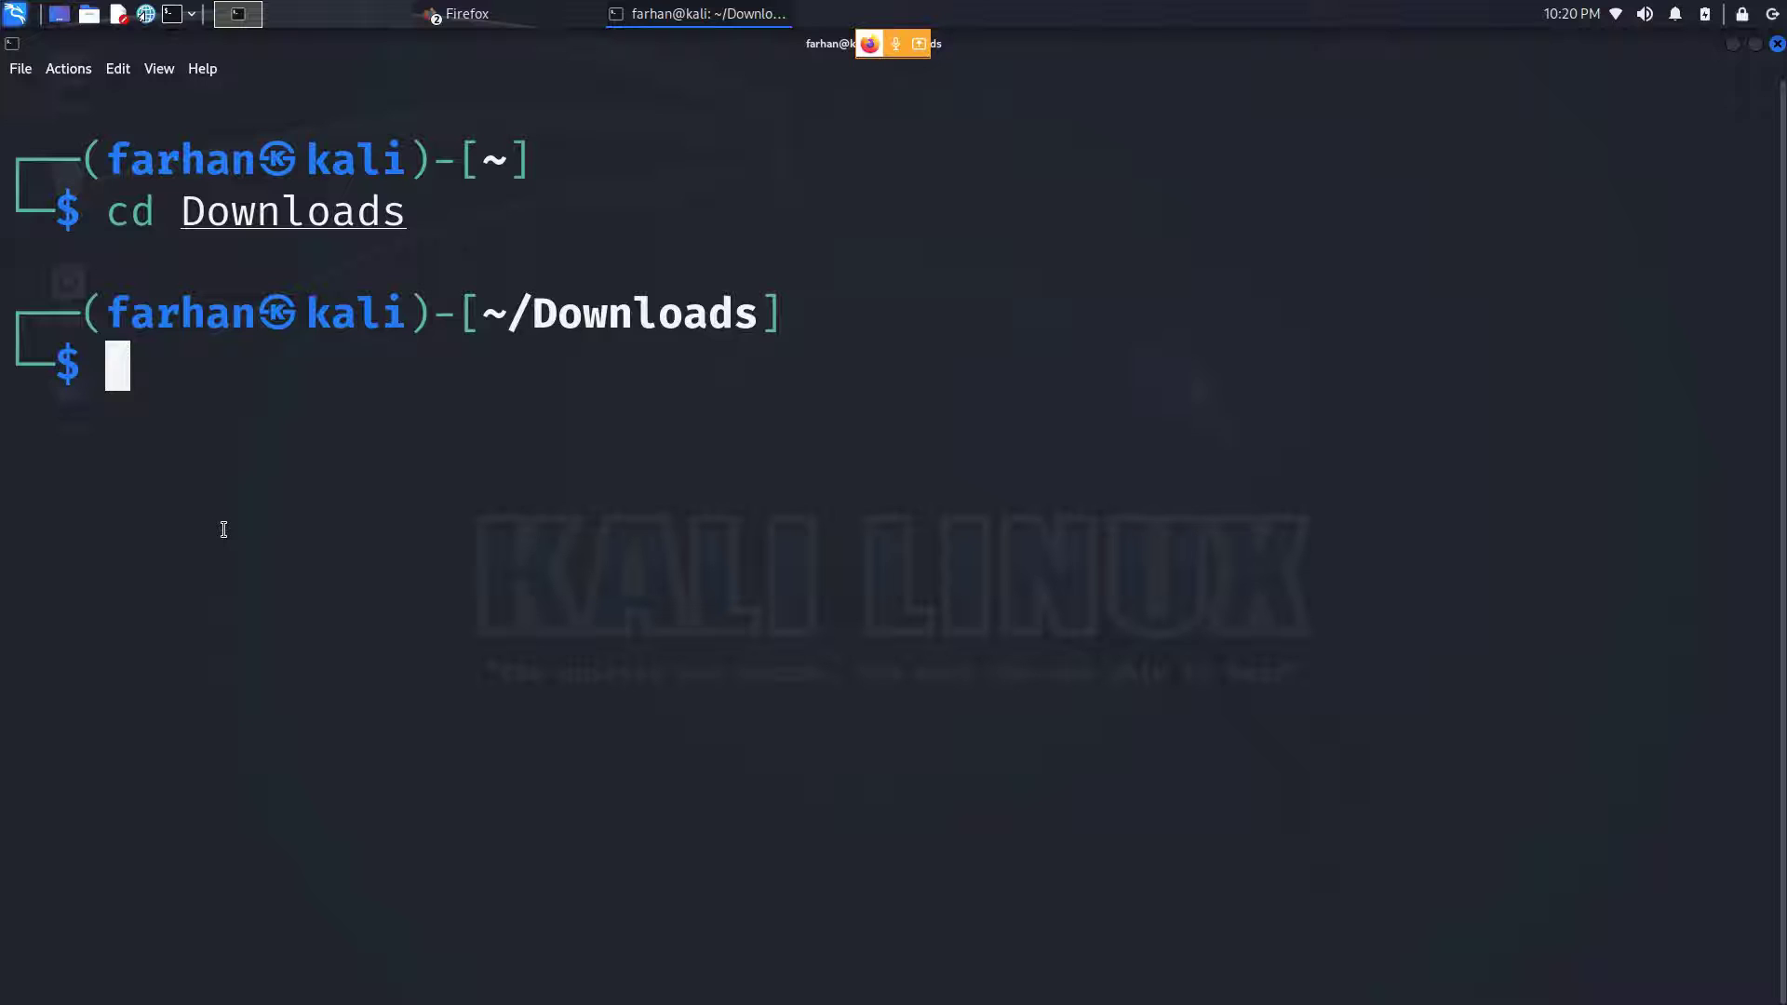
# List Downloads and extract the Node.js 18.17.1 archive with sudo tar, entering the password.
pyautogui.write('ls')
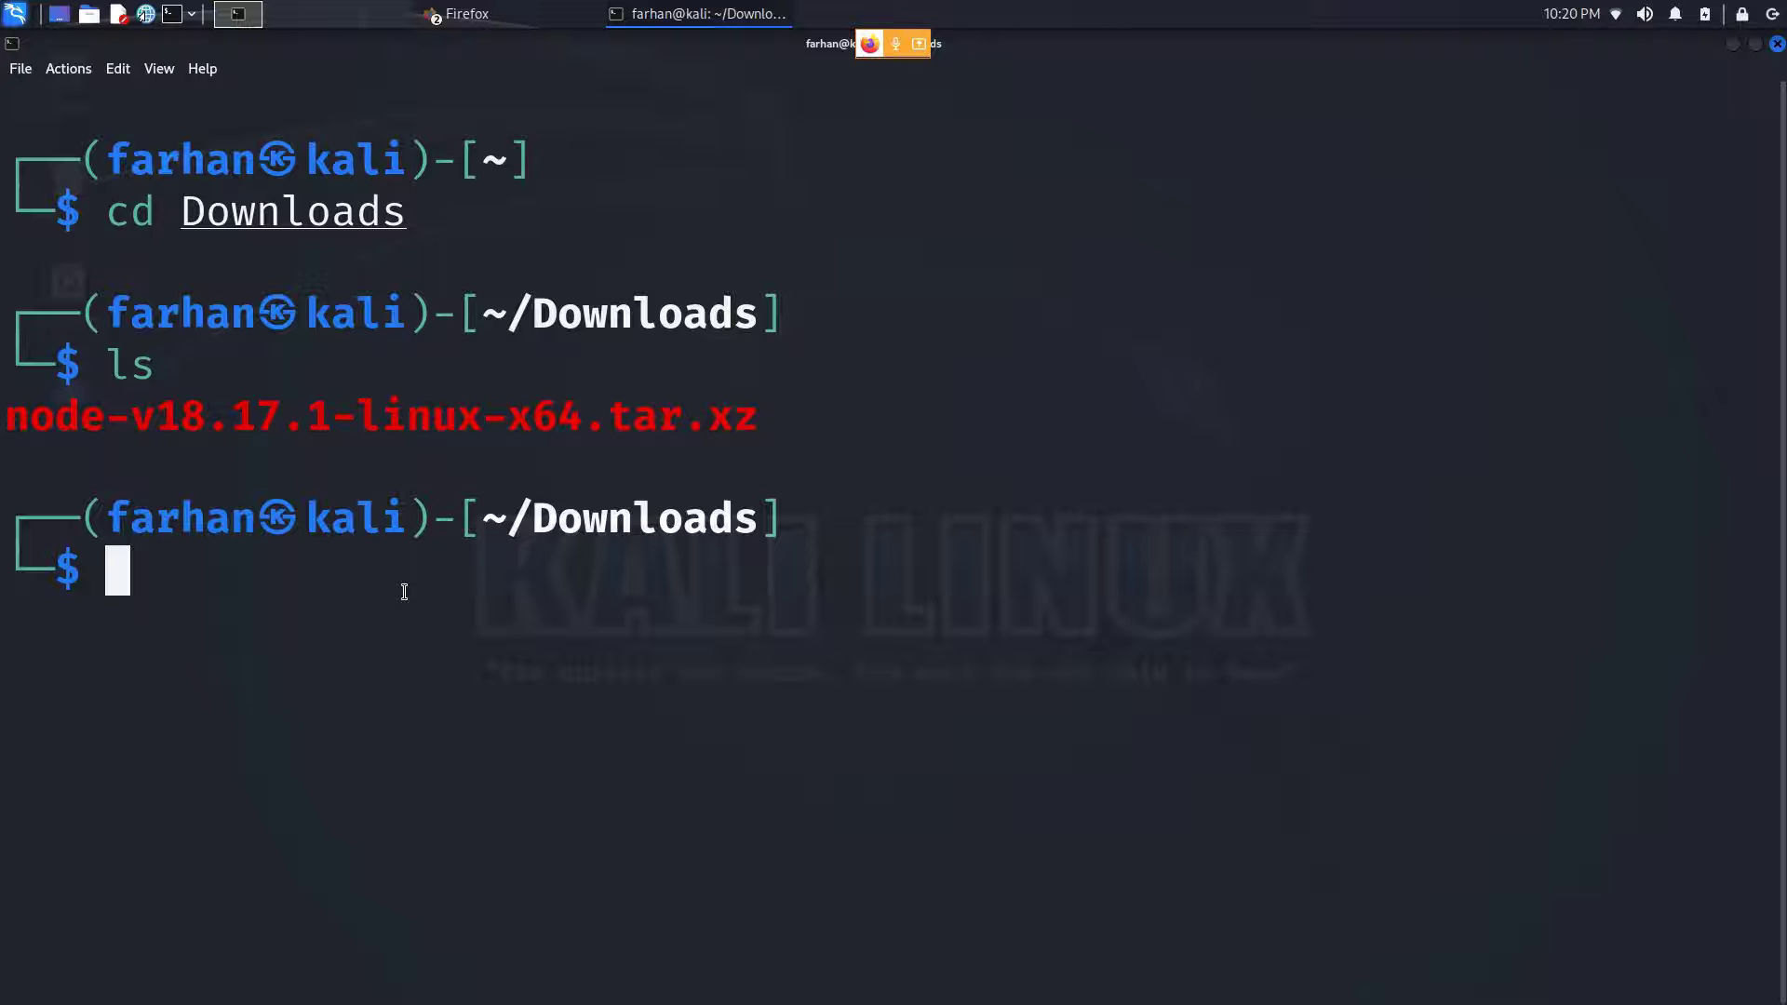
pyautogui.write('sudo tar -xvzf ~/Downloads/jdk-8u381-linux-x64.tar.gz')
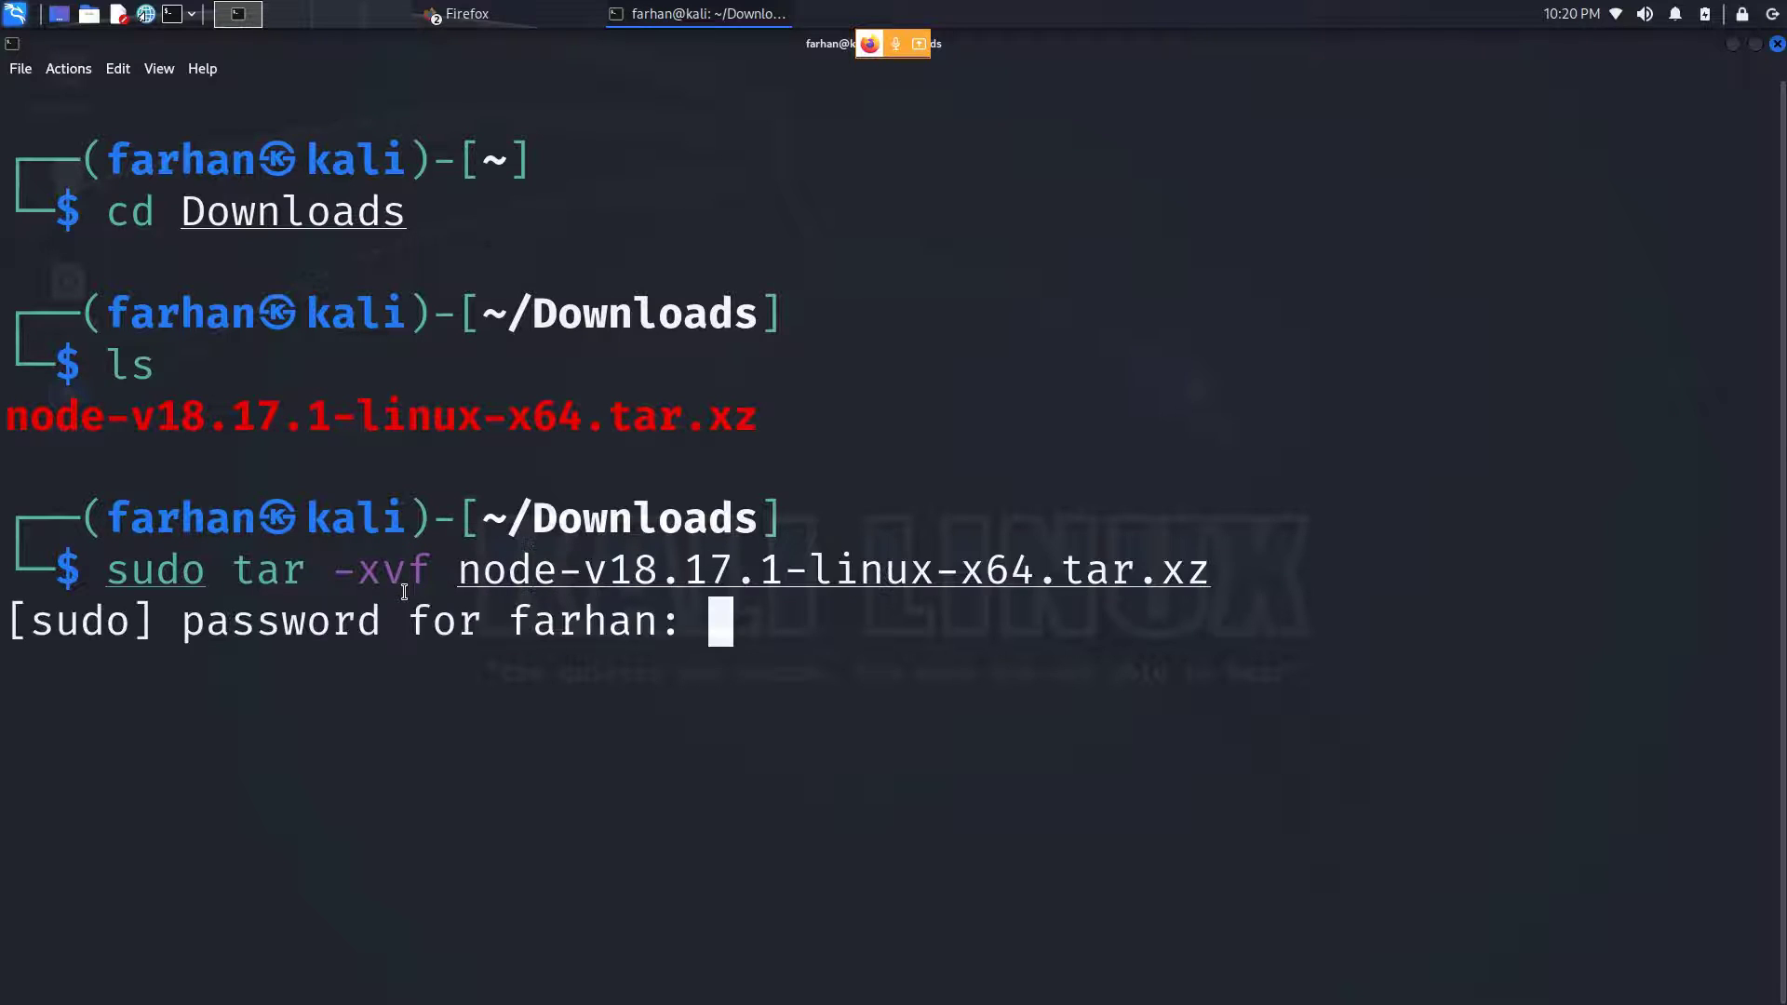
pyautogui.press('Return')
pyautogui.write('ls node-v18.17.1-linux-x64')
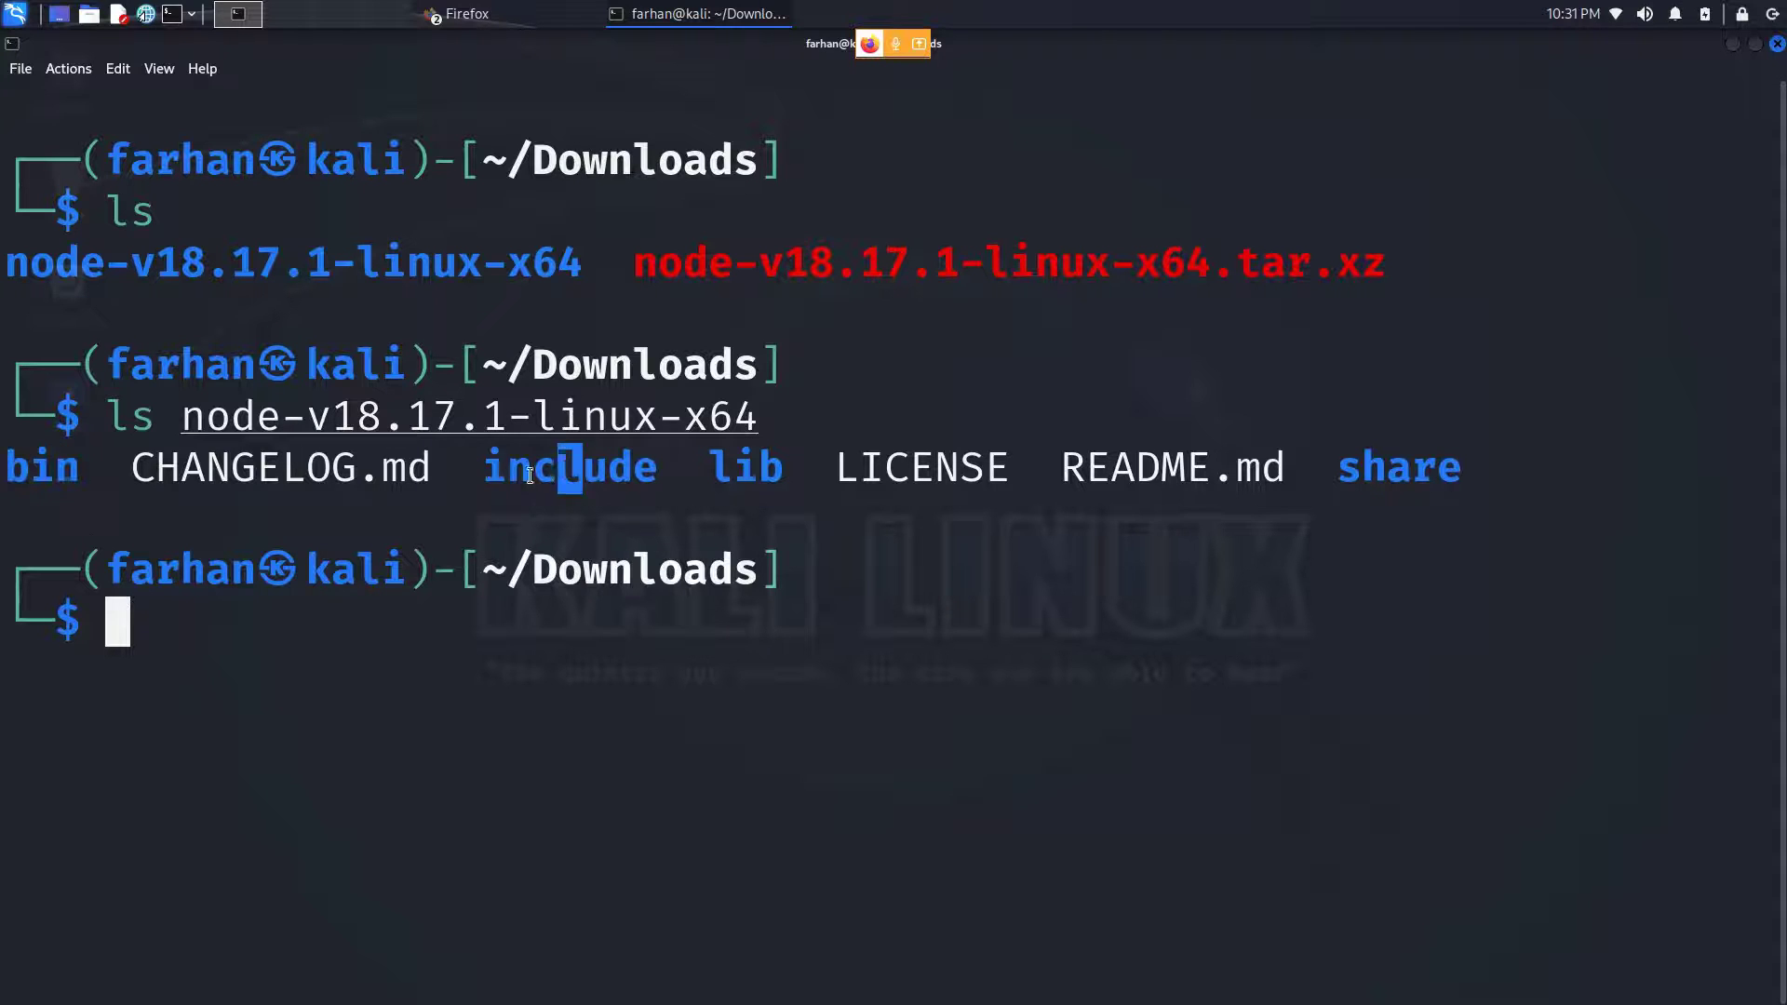
# Run sudo cp -r node-v18.17.1-linux-x64/{bin,include,lib,share} /usr/ to install the package folders.
pyautogui.doubleClick(1398, 468)
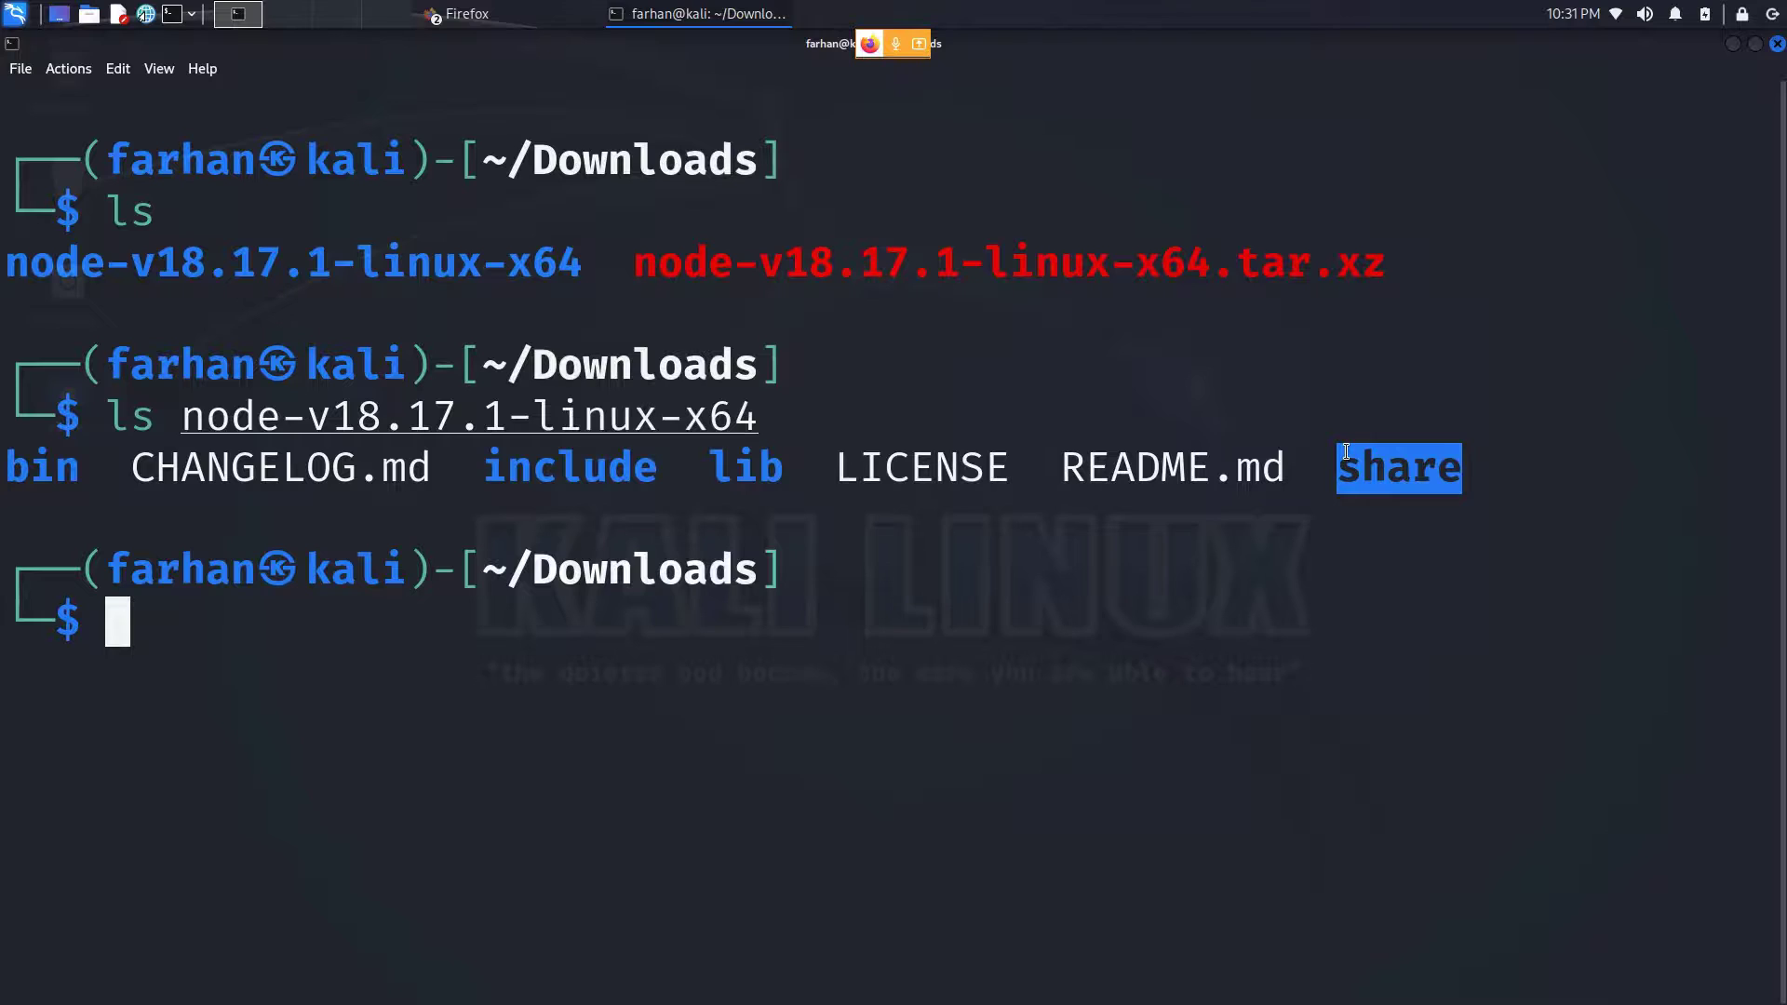
pyautogui.write('sudo tar -xvf node-v18.17.1-linux-x64.tar.xz')
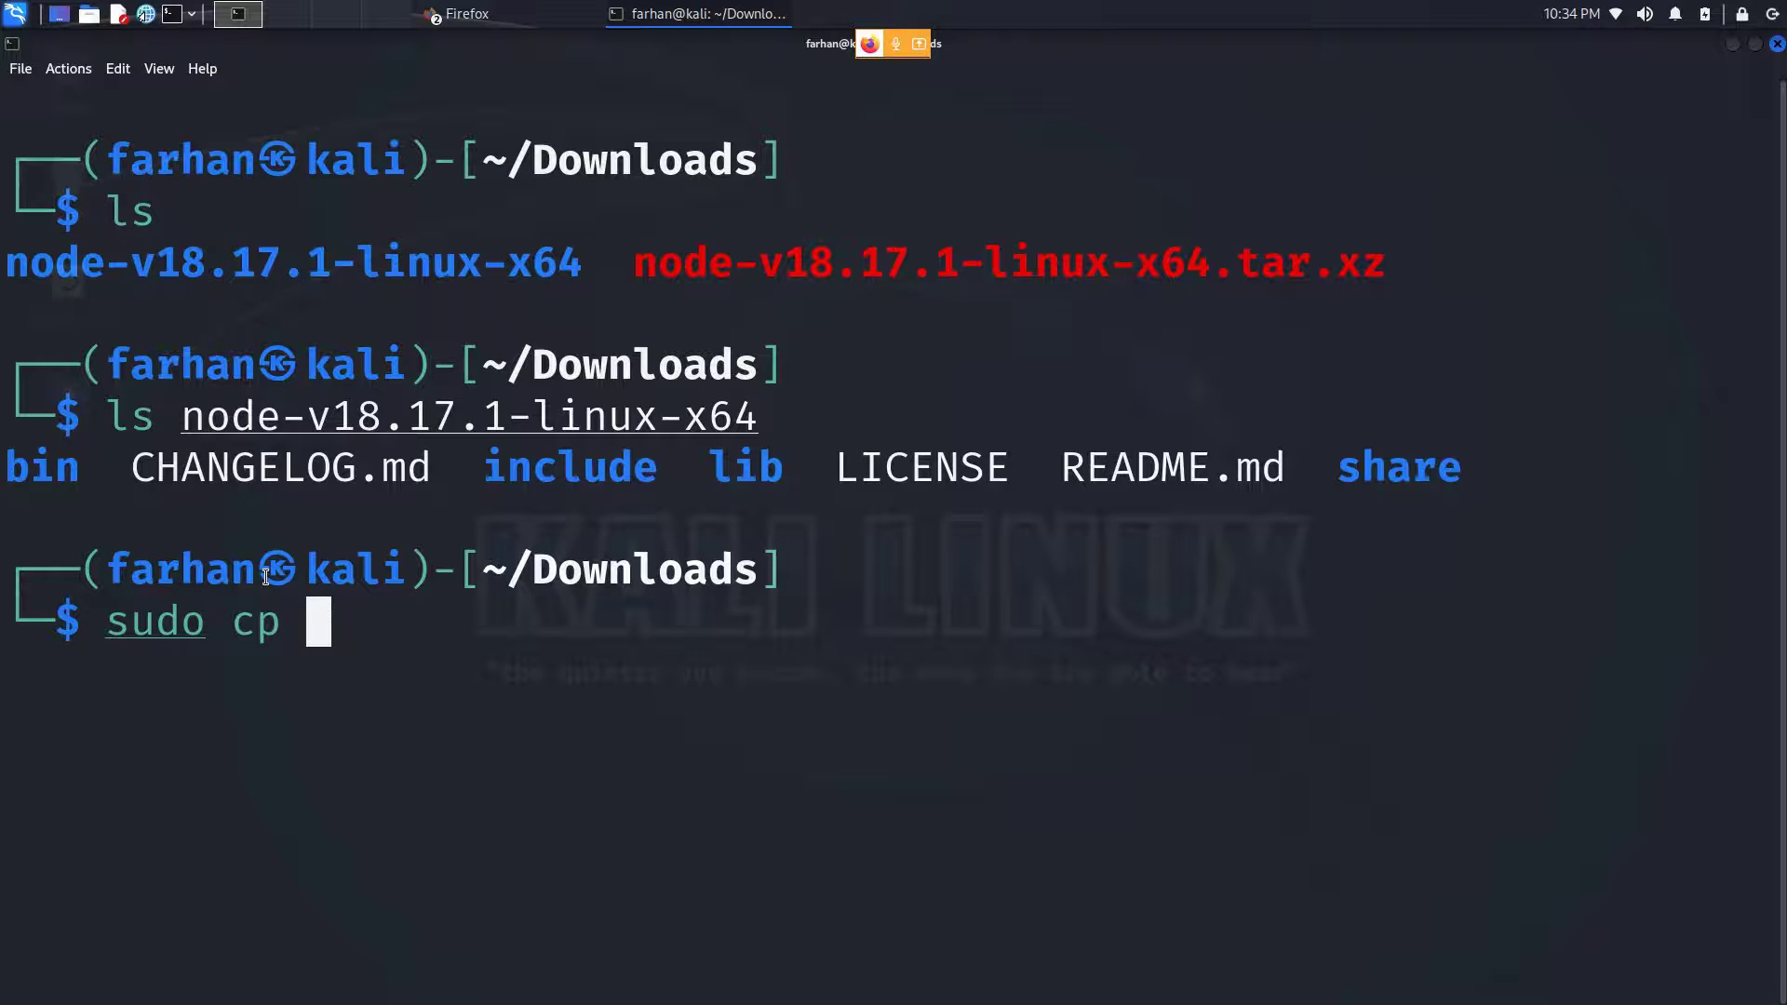
pyautogui.write('-r')
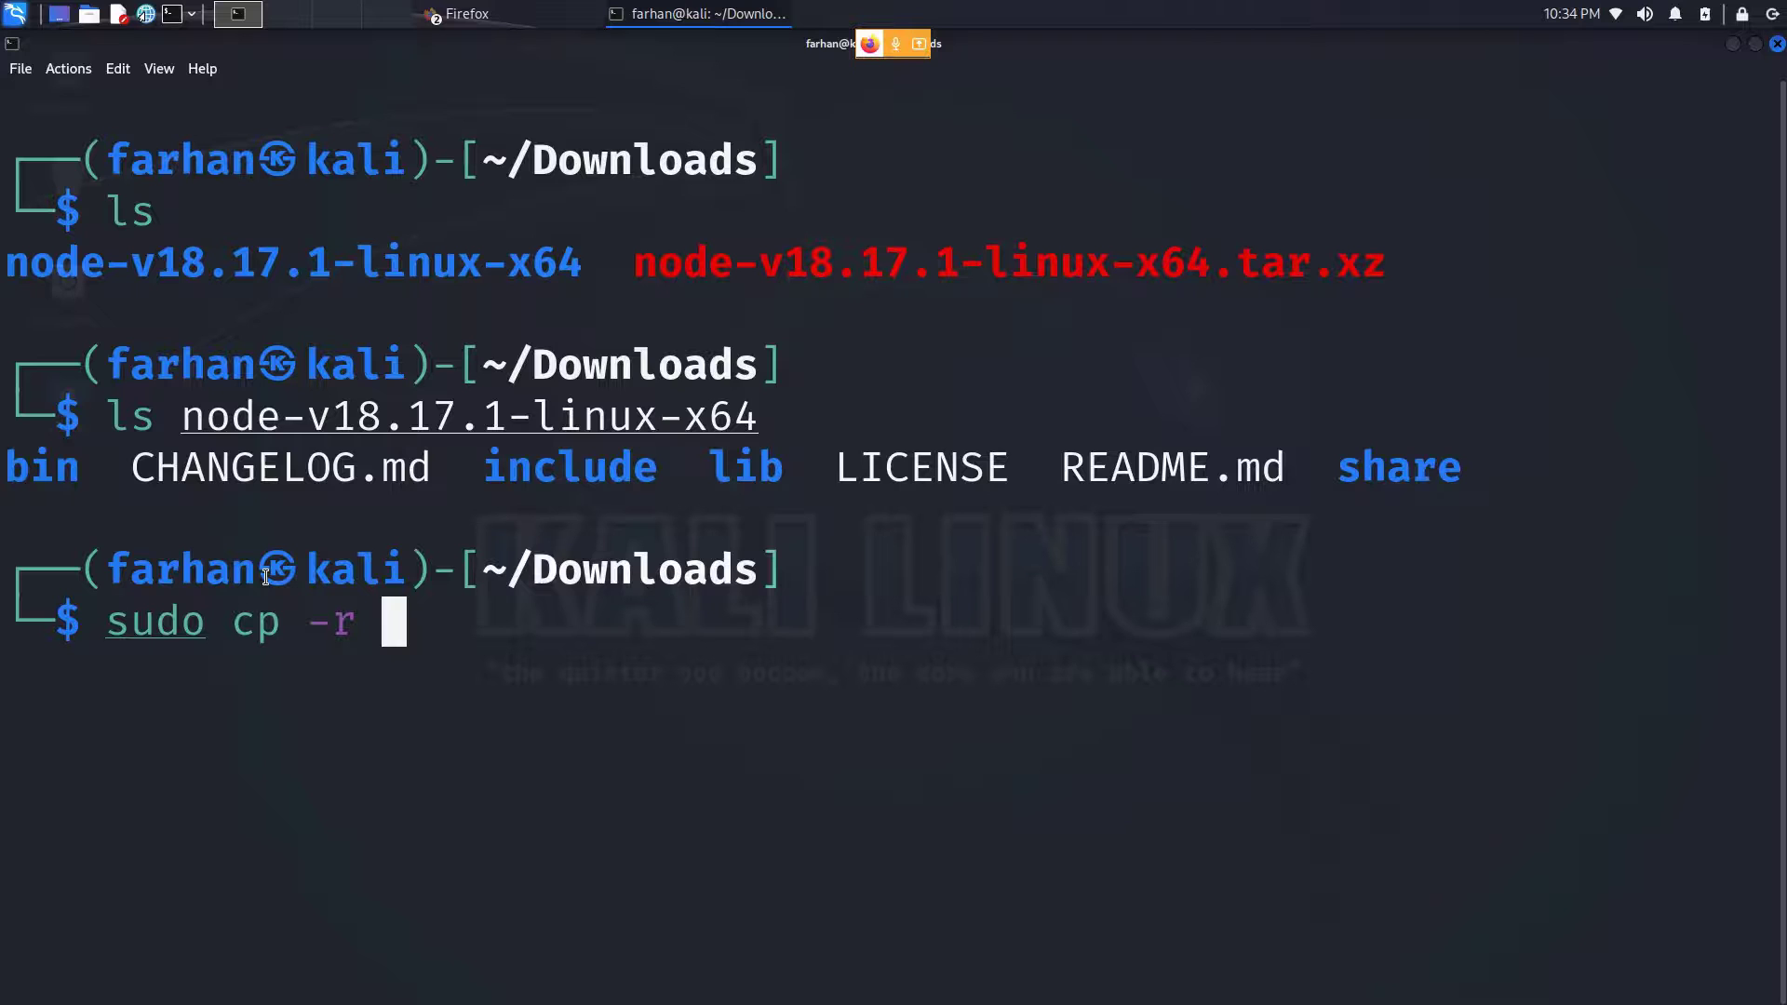
pyautogui.write('node-v18.17.1-linux-x64/')
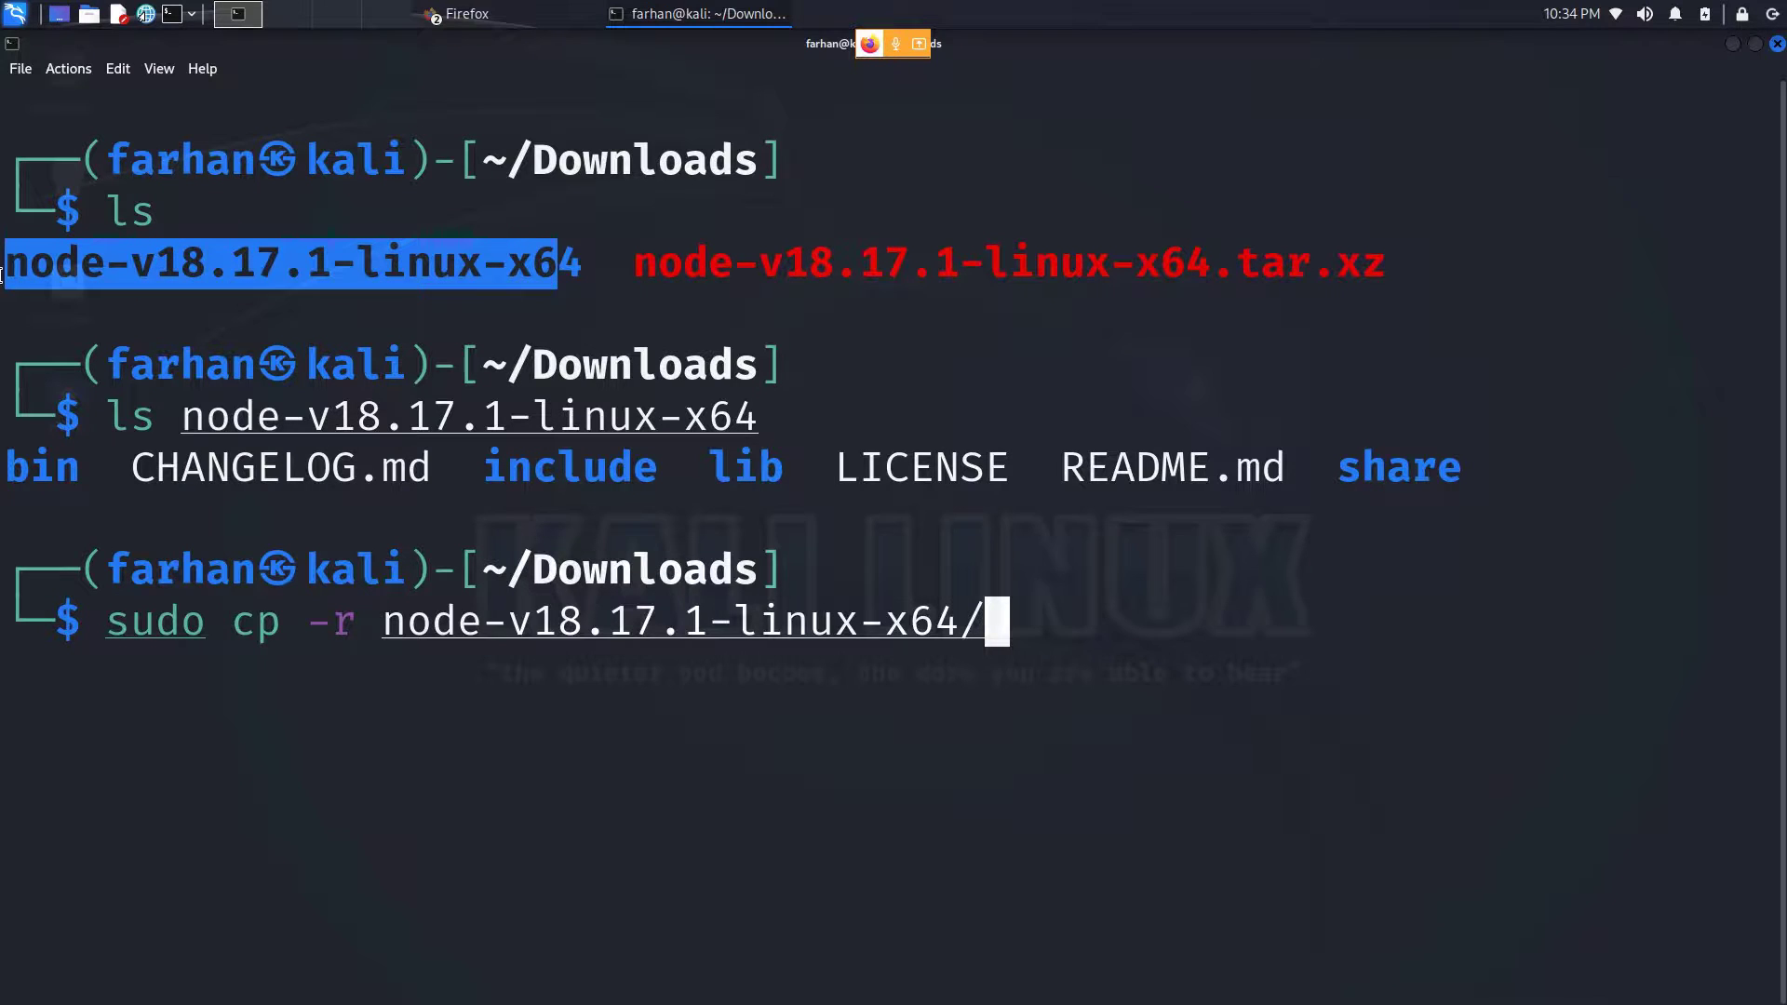
pyautogui.write('/{')
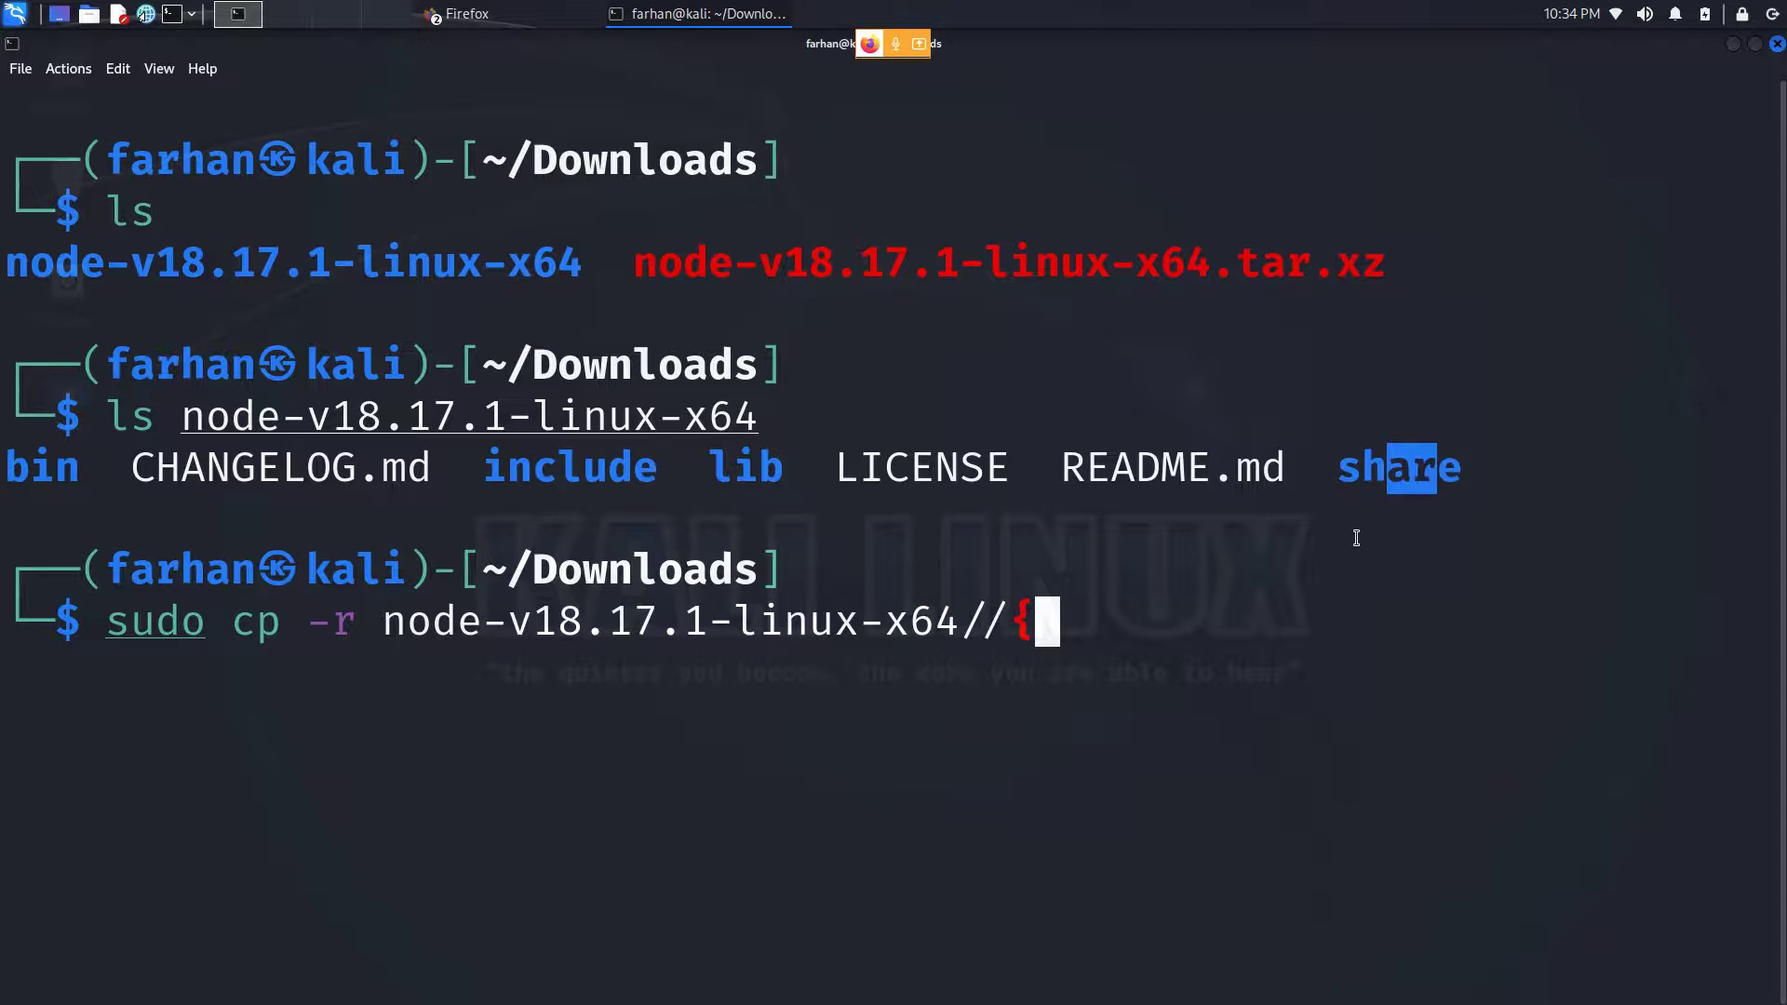
pyautogui.write('bin,include,lib,share')
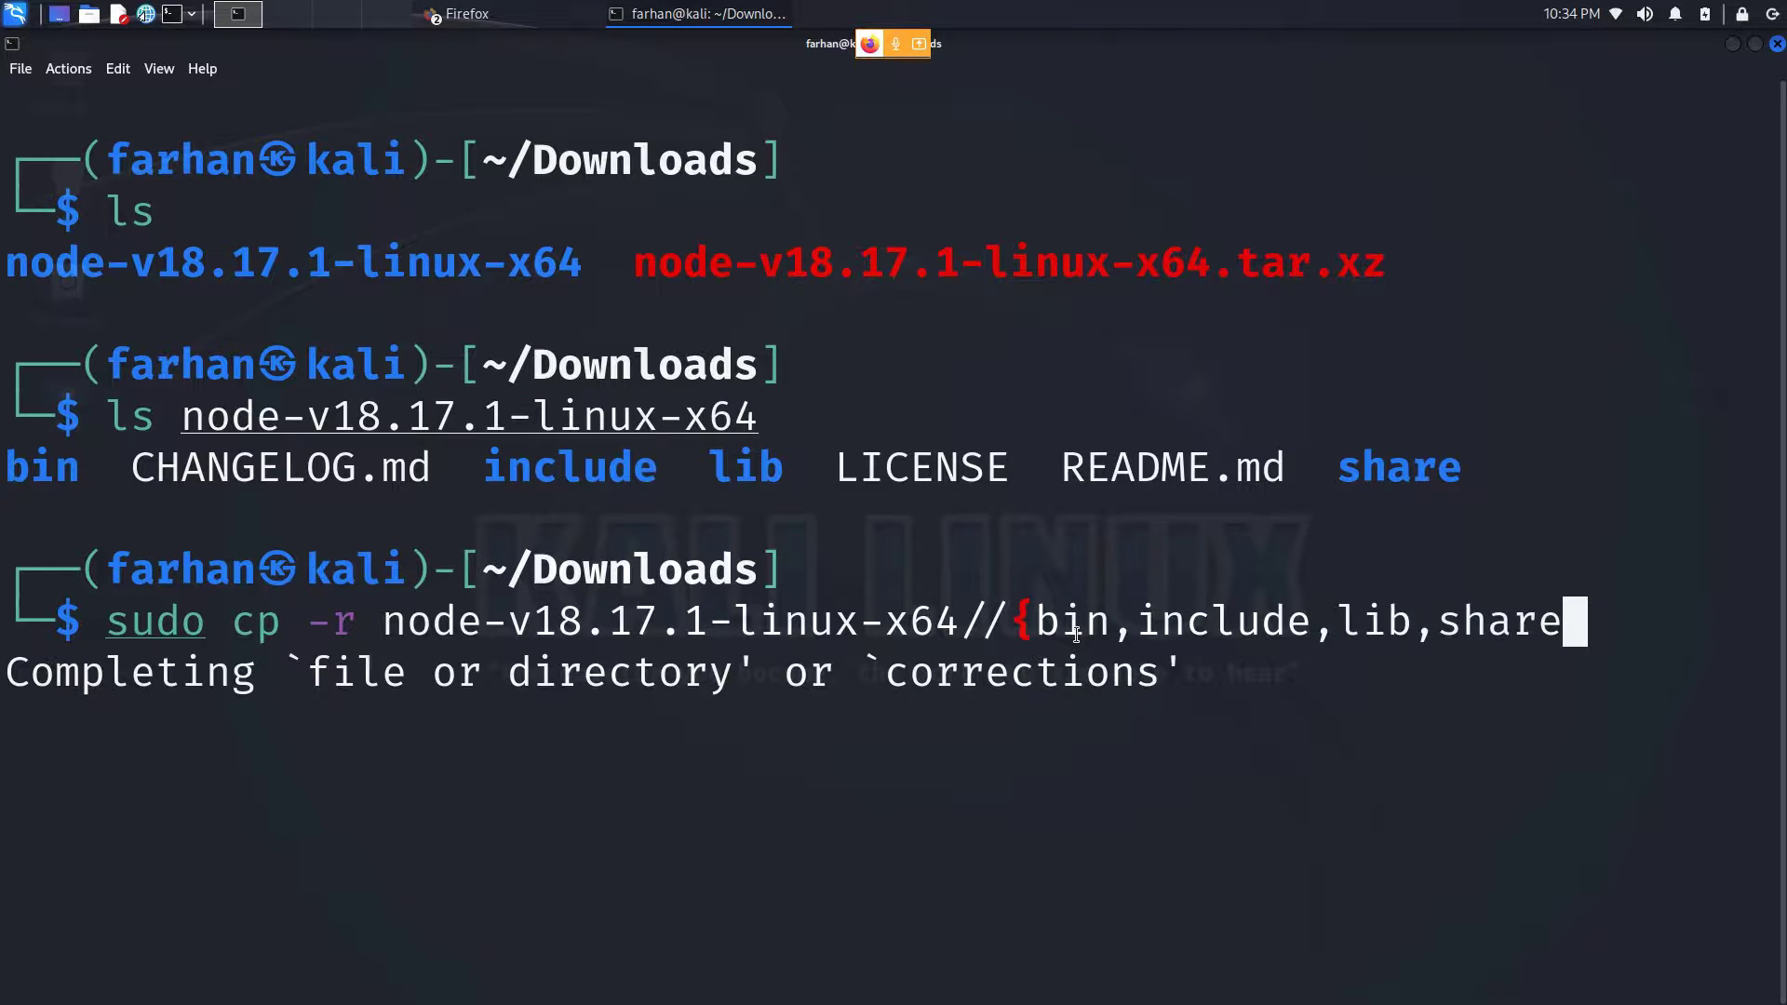
pyautogui.write('}')
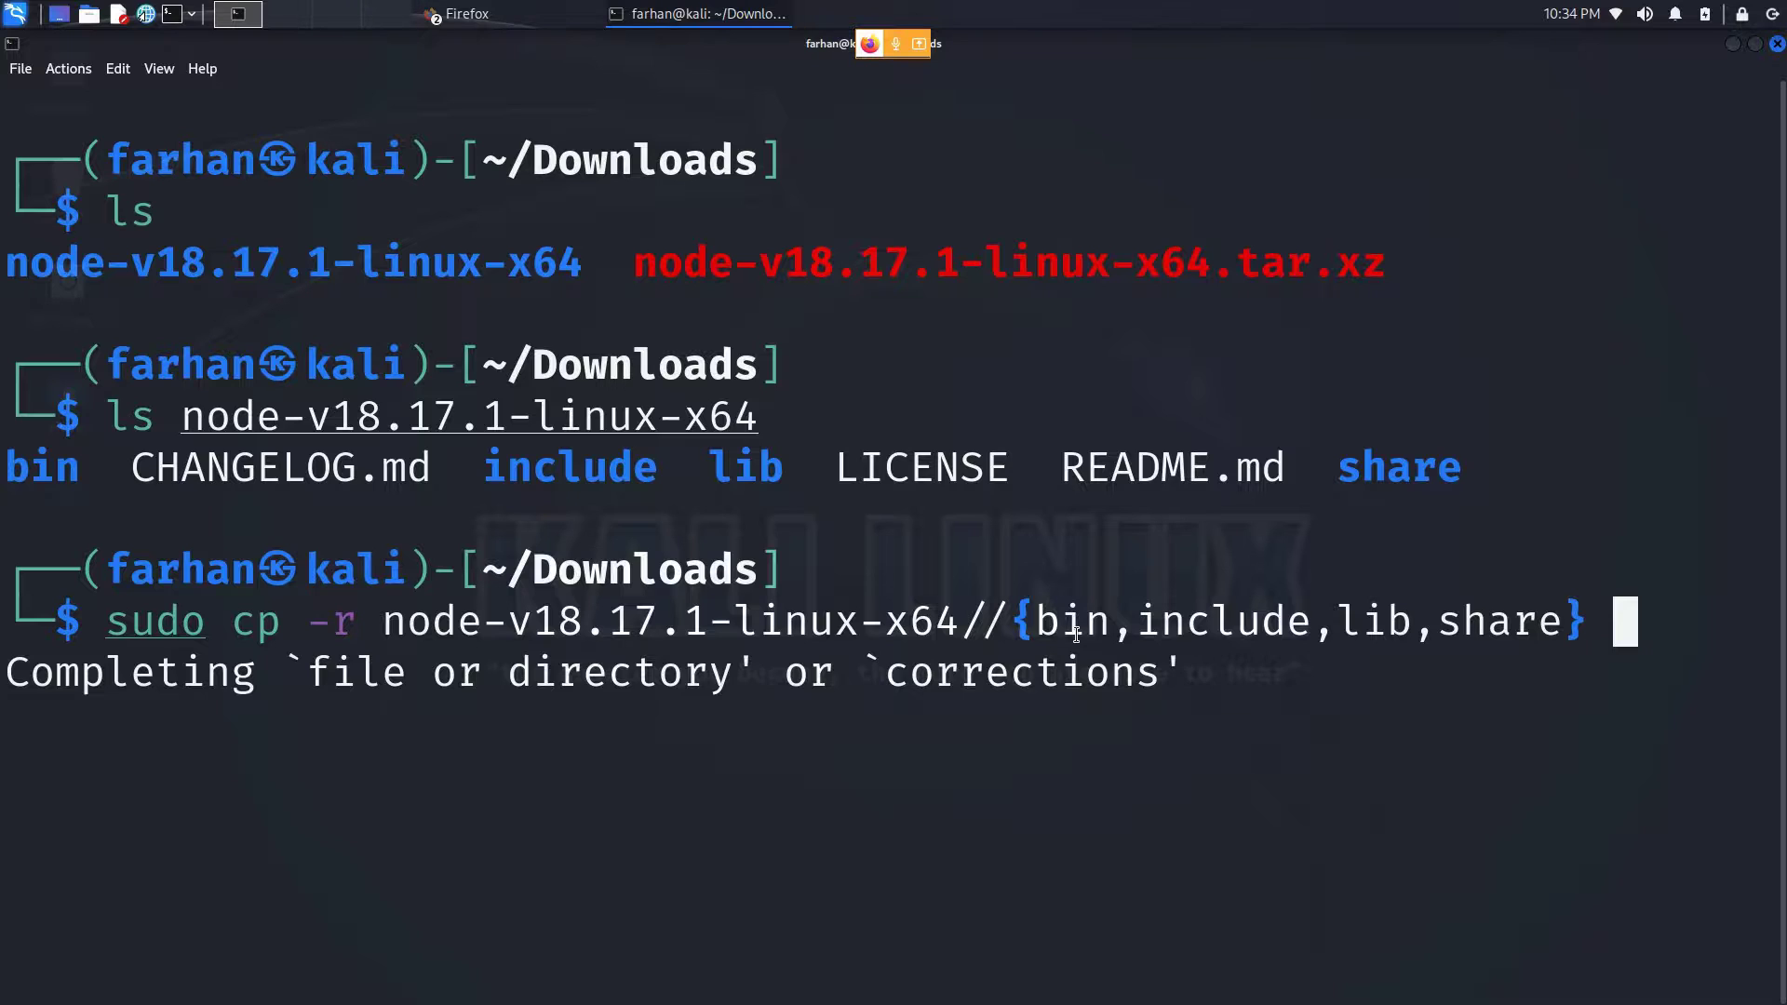
pyautogui.write('/usr')
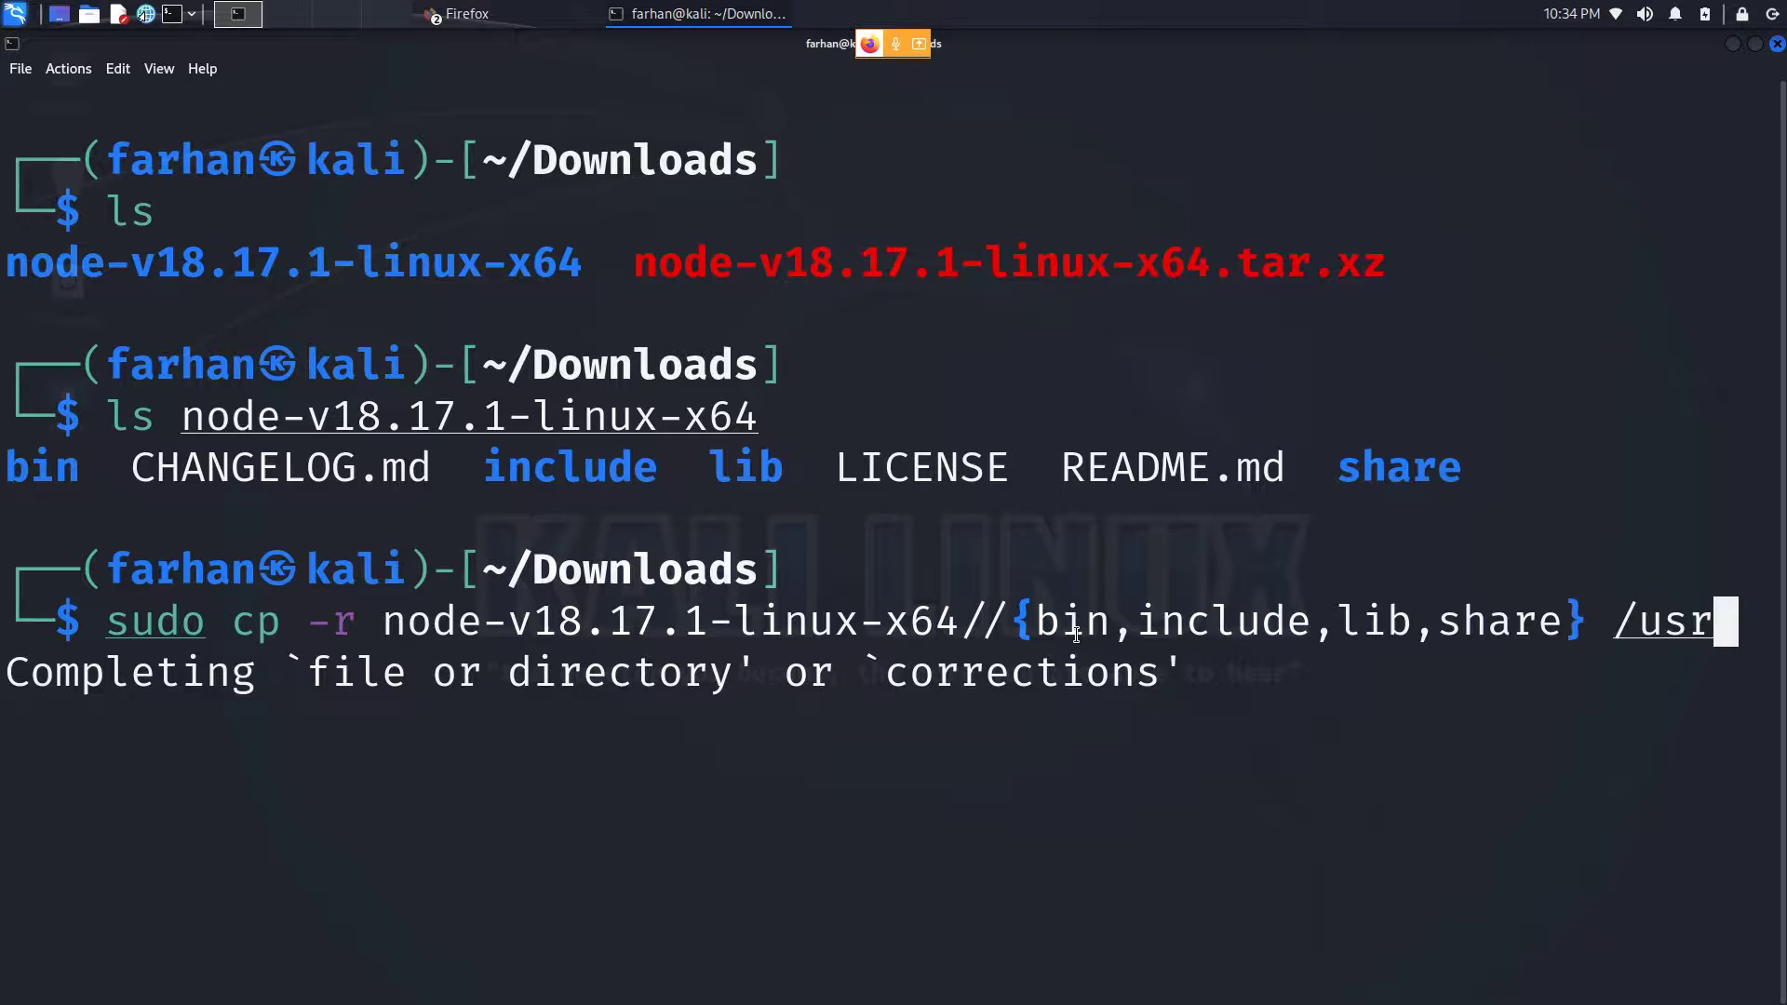
pyautogui.write('/')
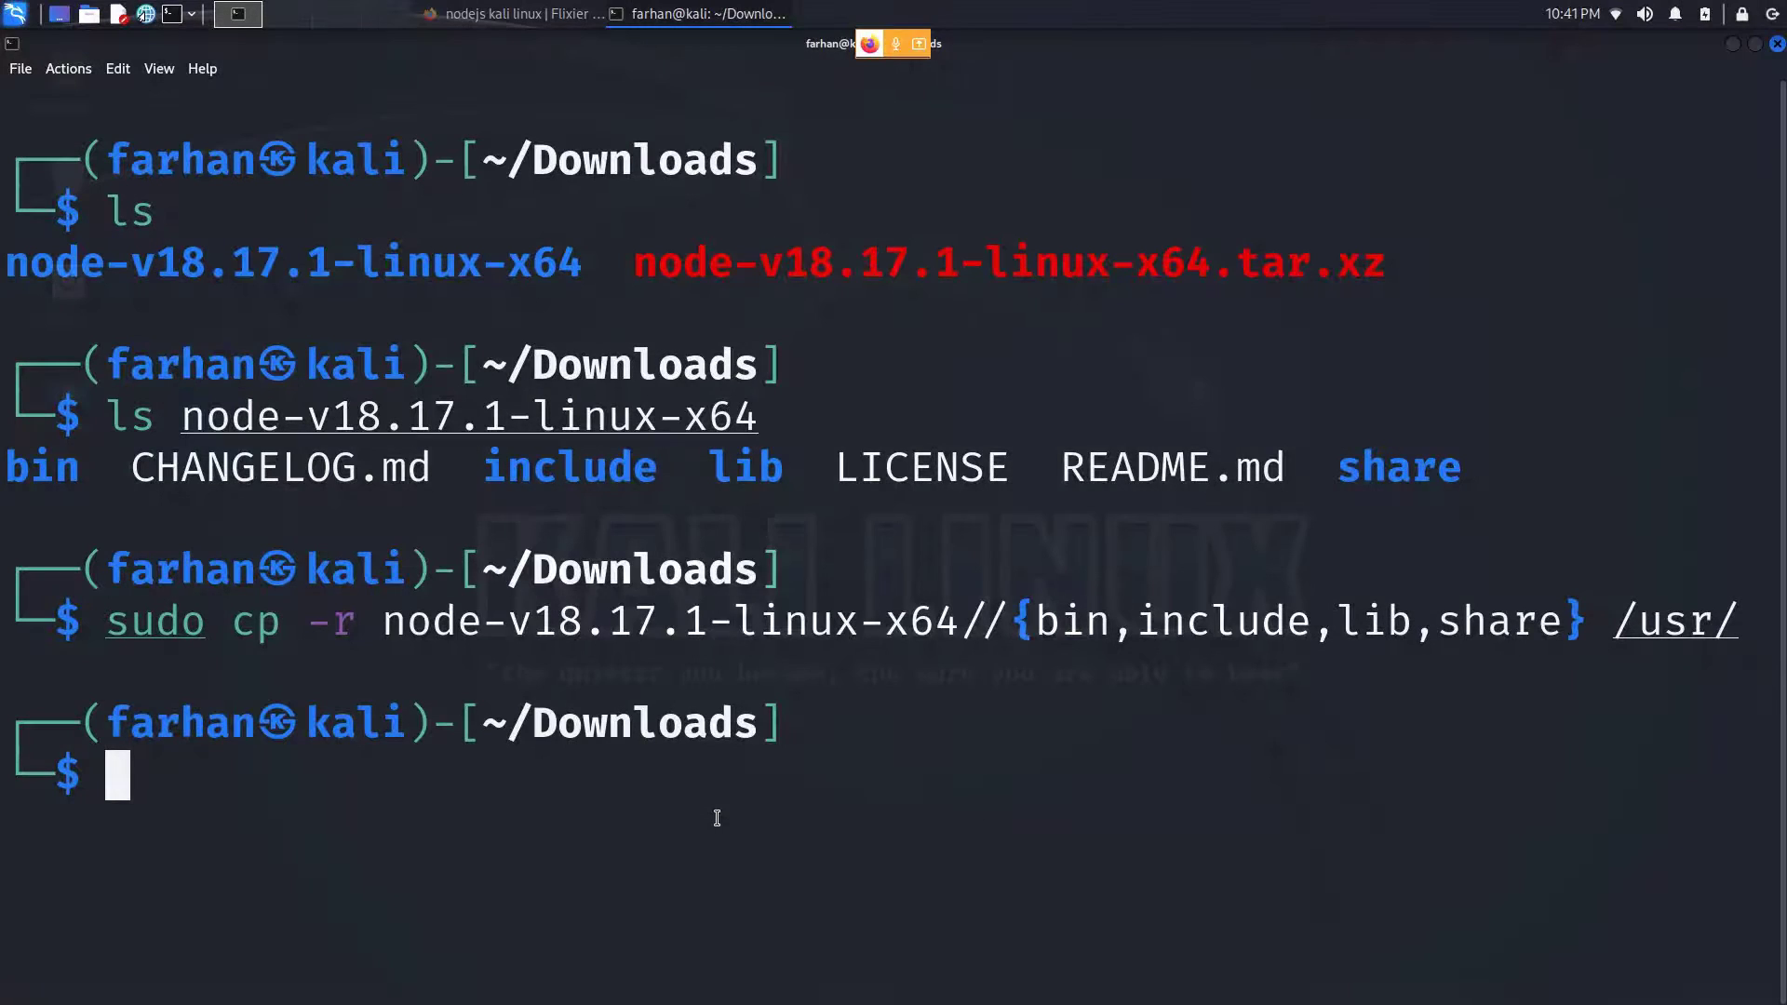
# Verify the install with node -v (reports v18.17.1) and npm -v.
pyautogui.write('node -v')
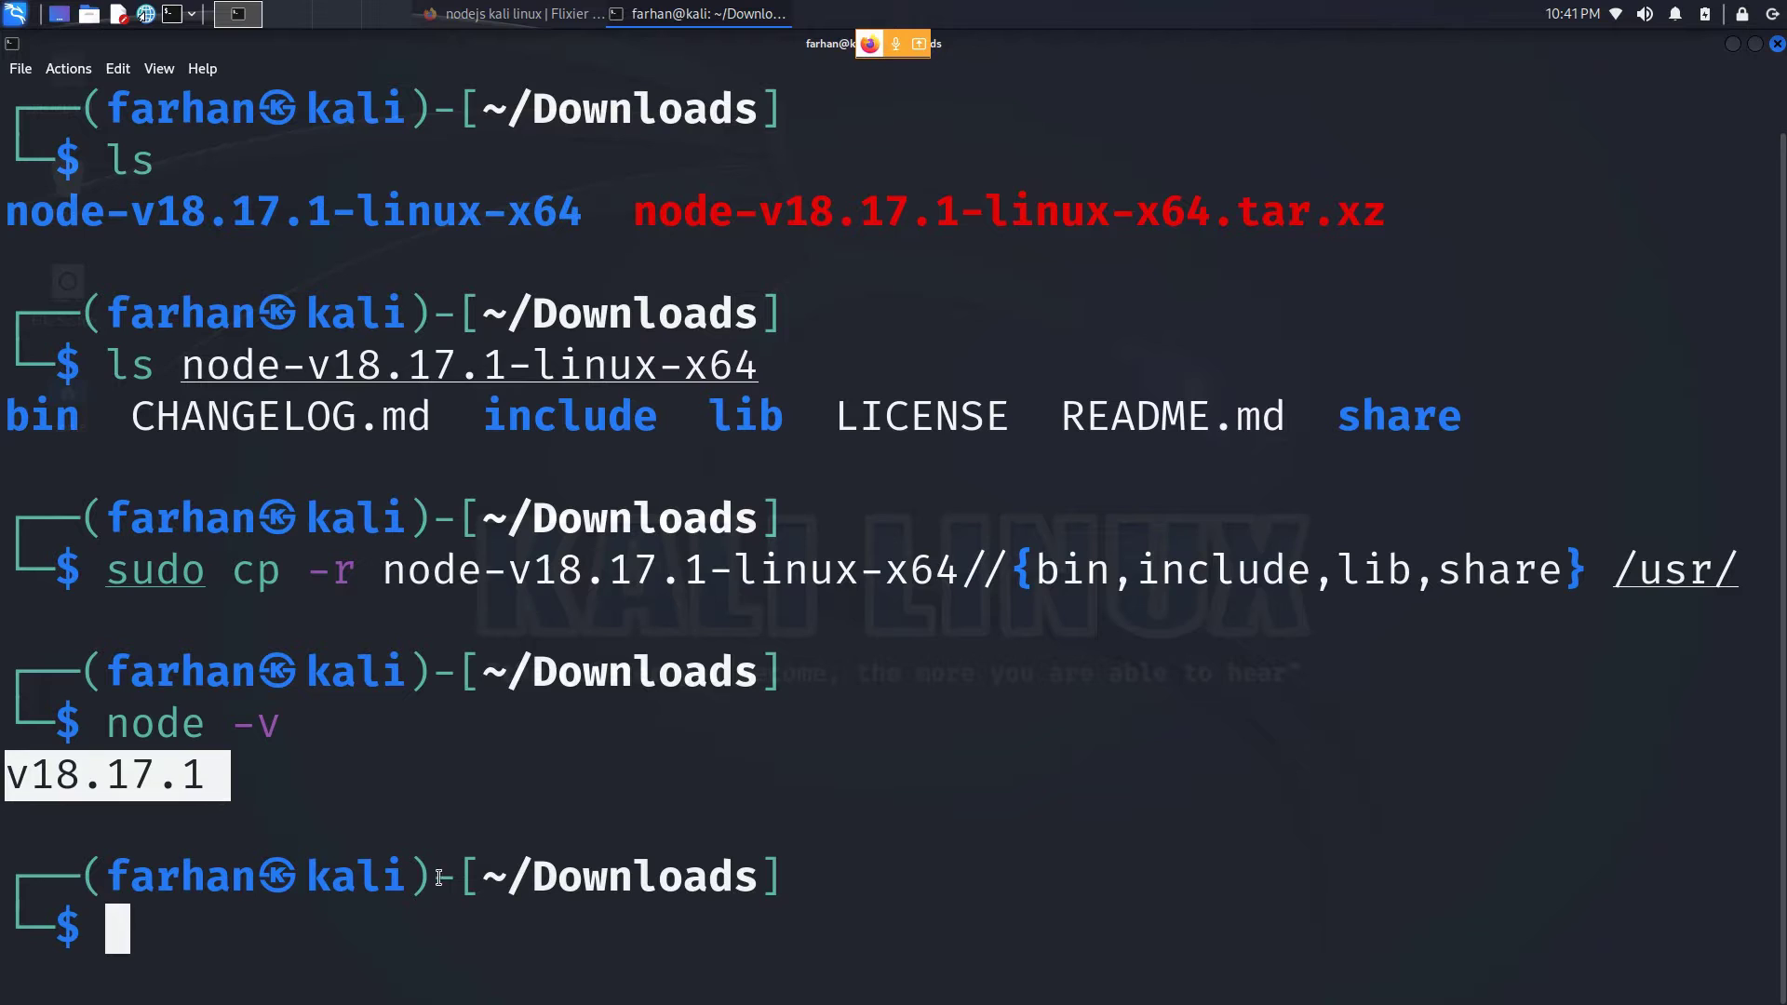
pyautogui.write('npm -v')
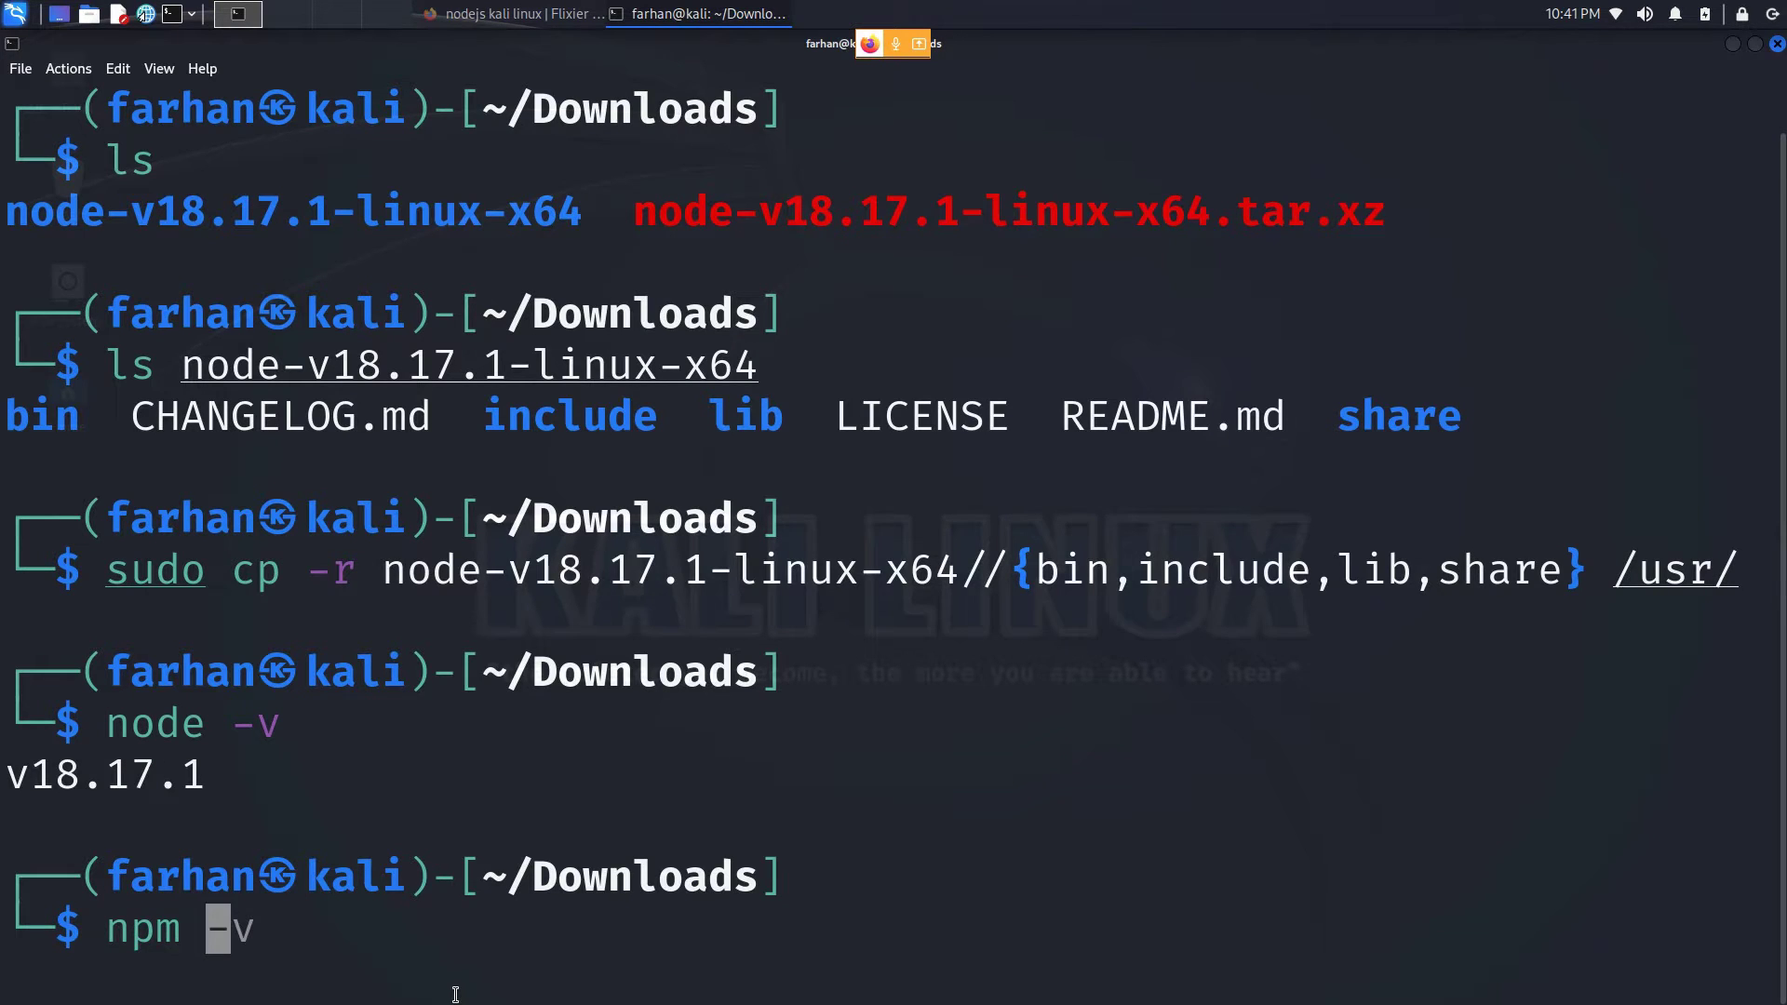